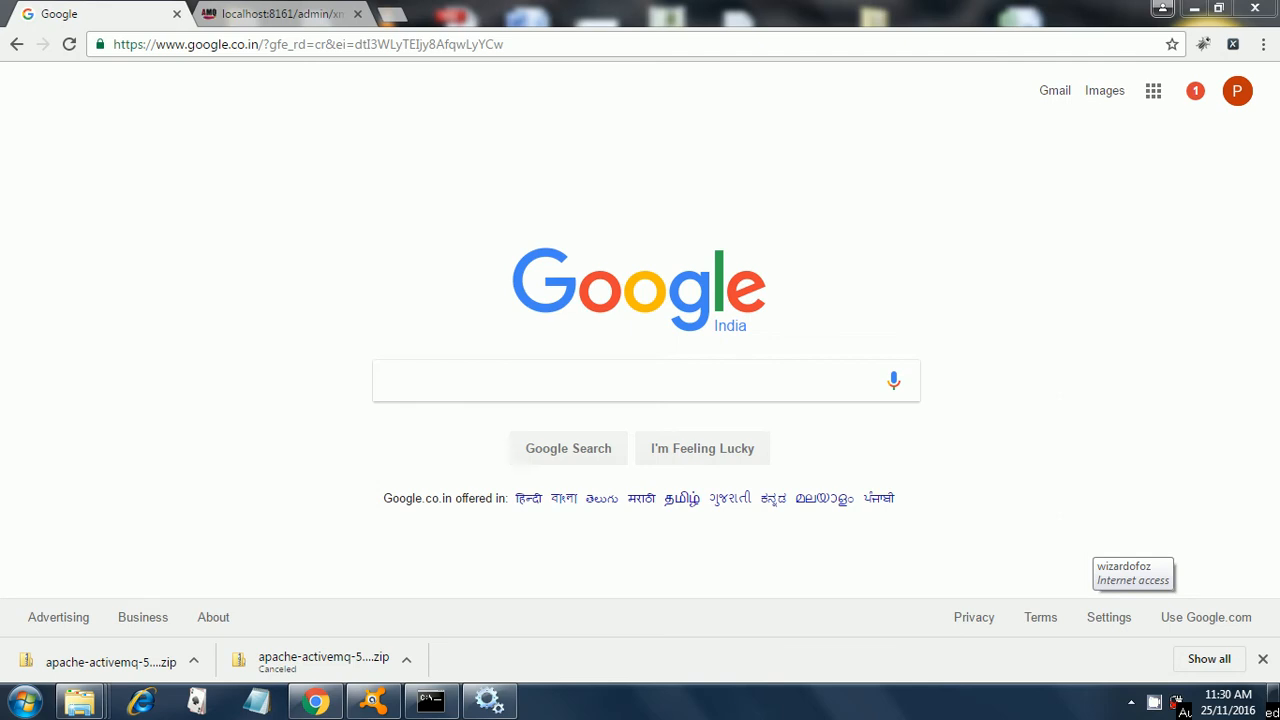
pyautogui.moveTo(248, 252)
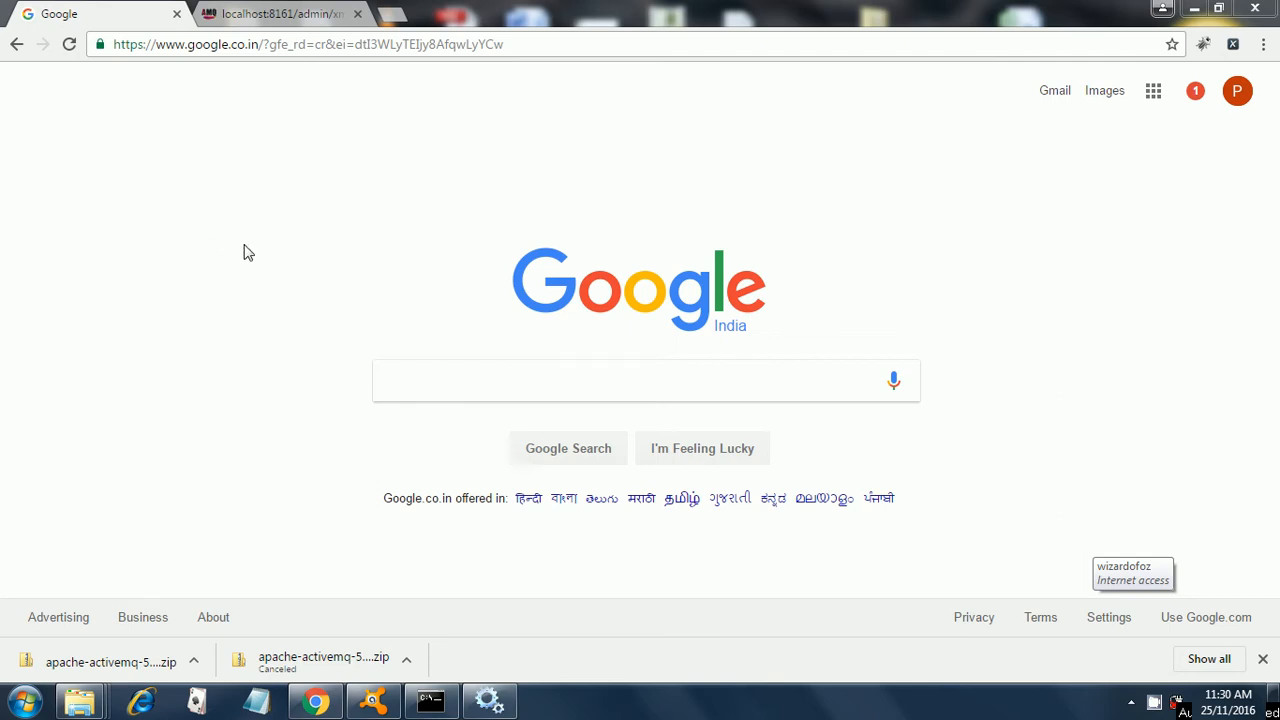
pyautogui.moveTo(276, 276)
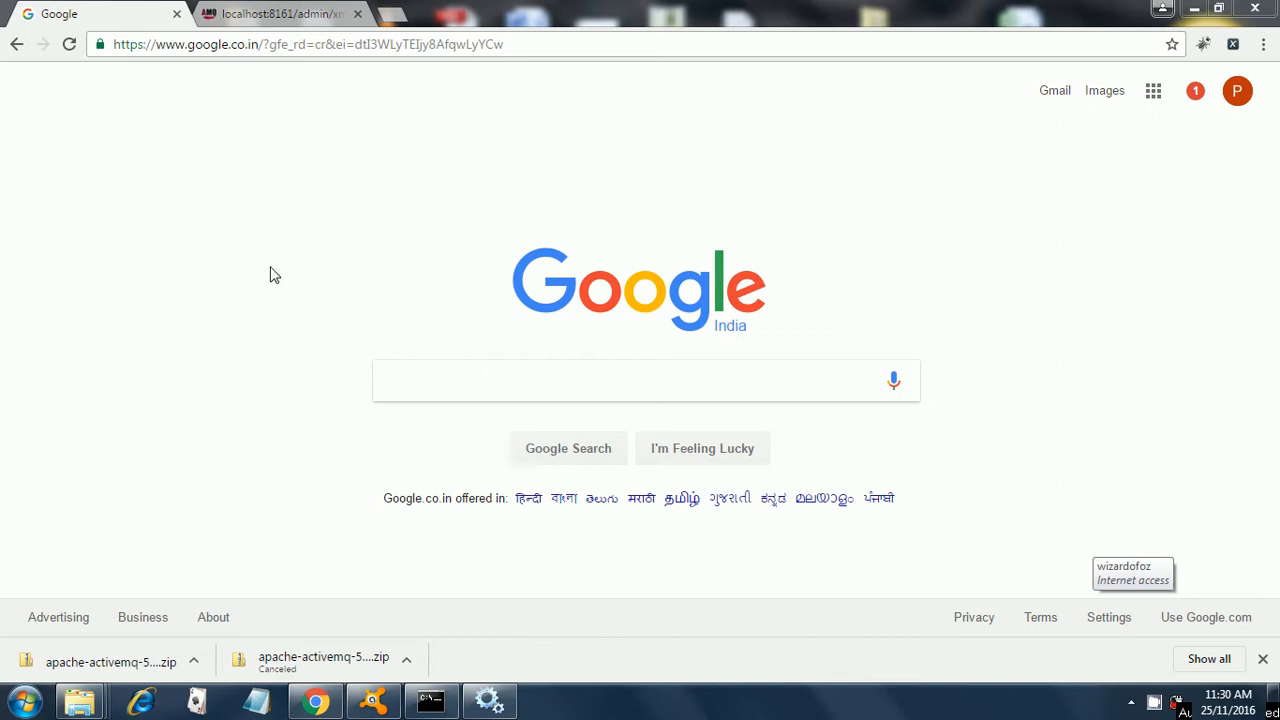
pyautogui.moveTo(332, 292)
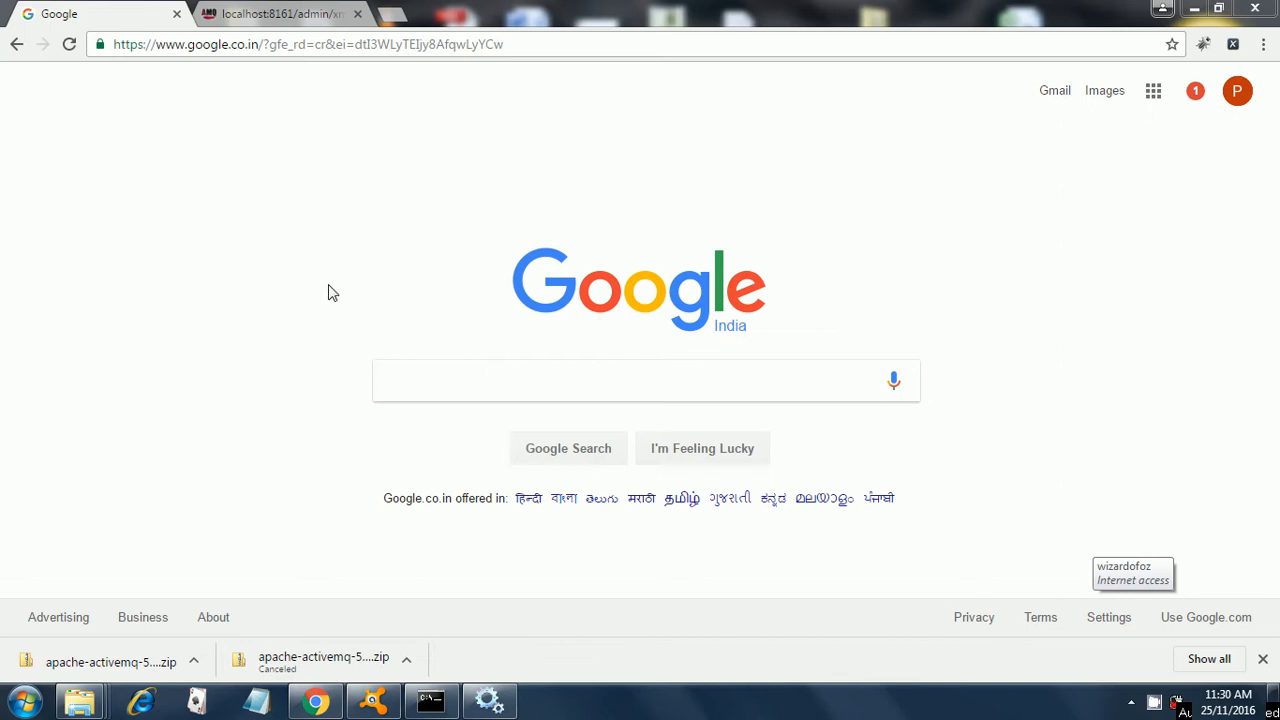
pyautogui.moveTo(398, 16)
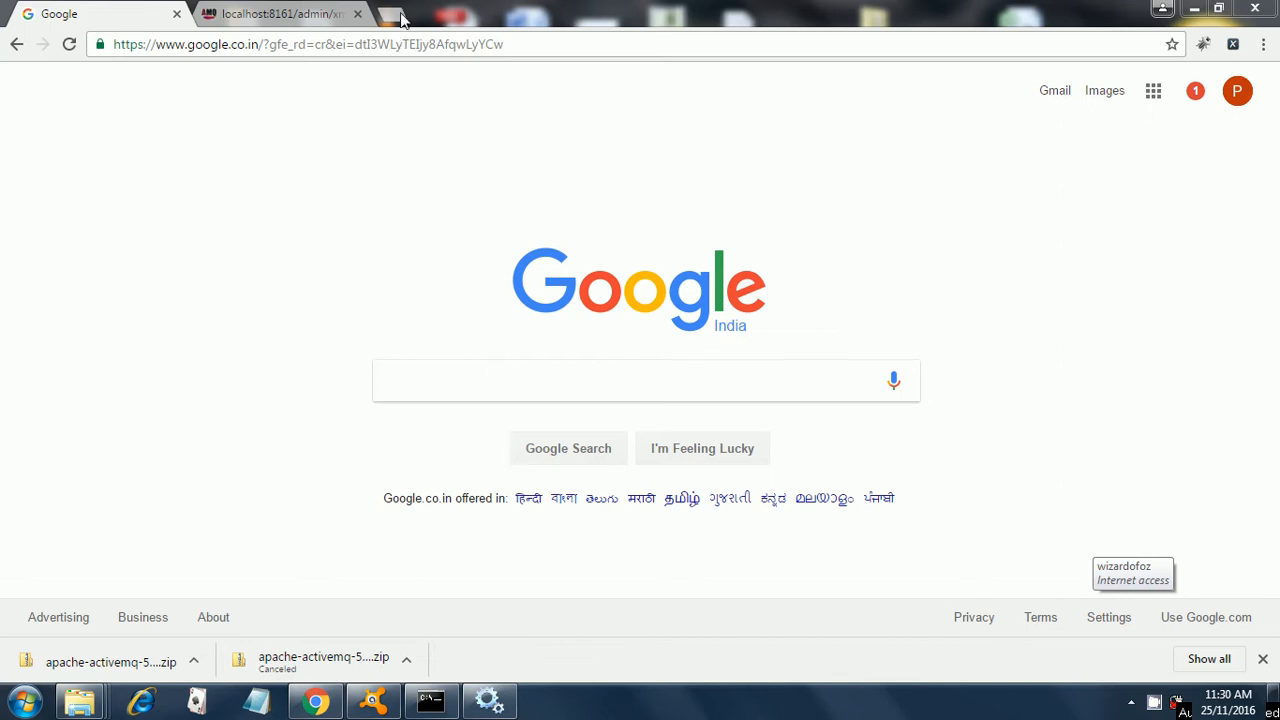
# Step: Search Google for 'apachemq' in a new tab
pyautogui.click(390, 14)
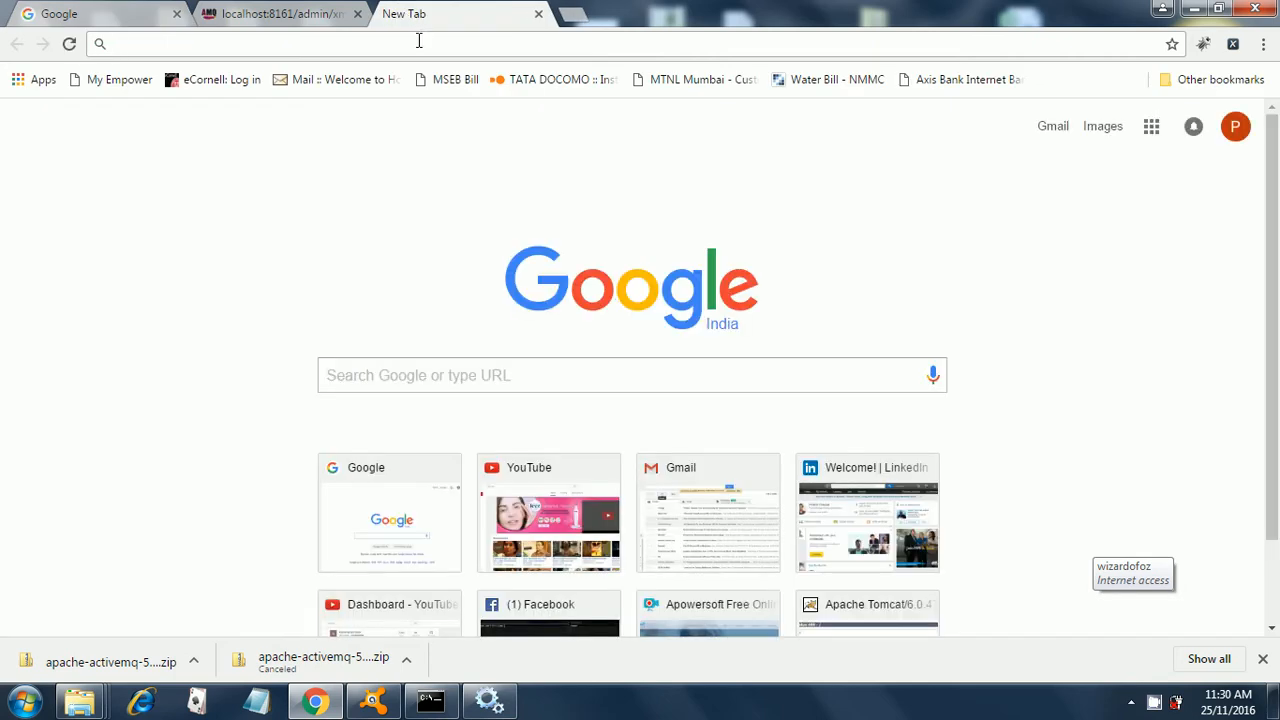
pyautogui.write('google.com')
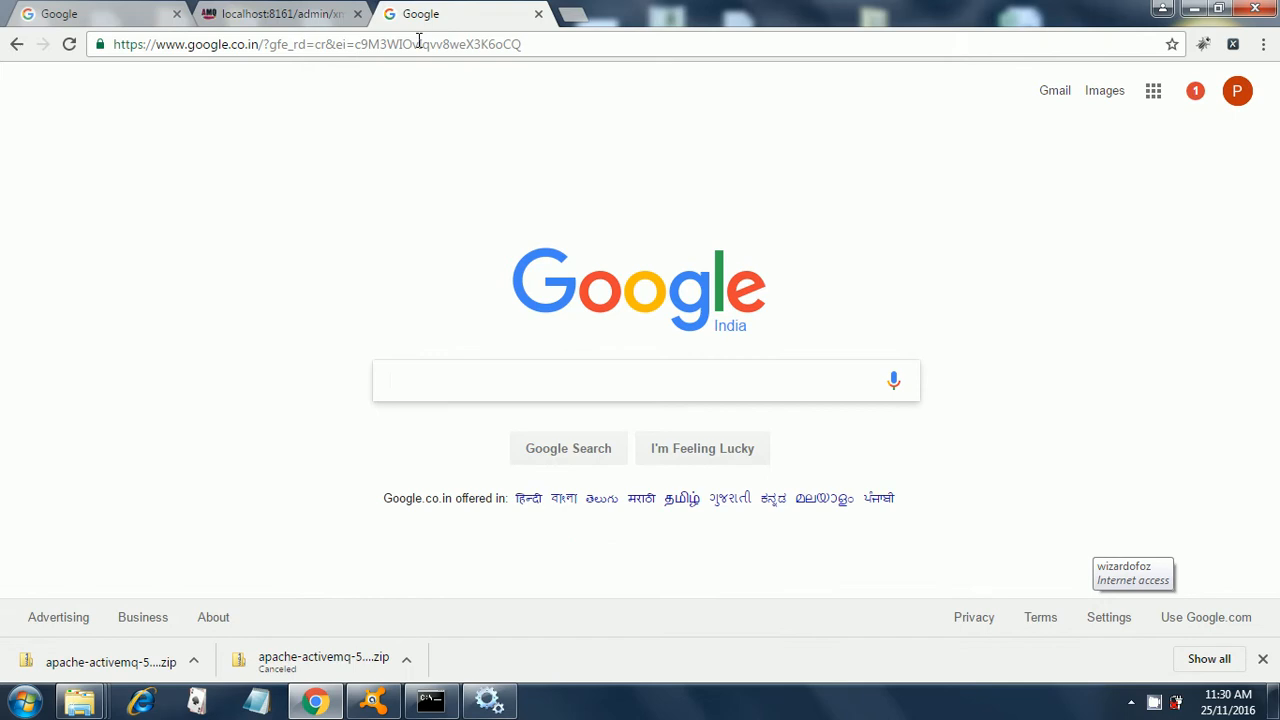
pyautogui.write('apachem')
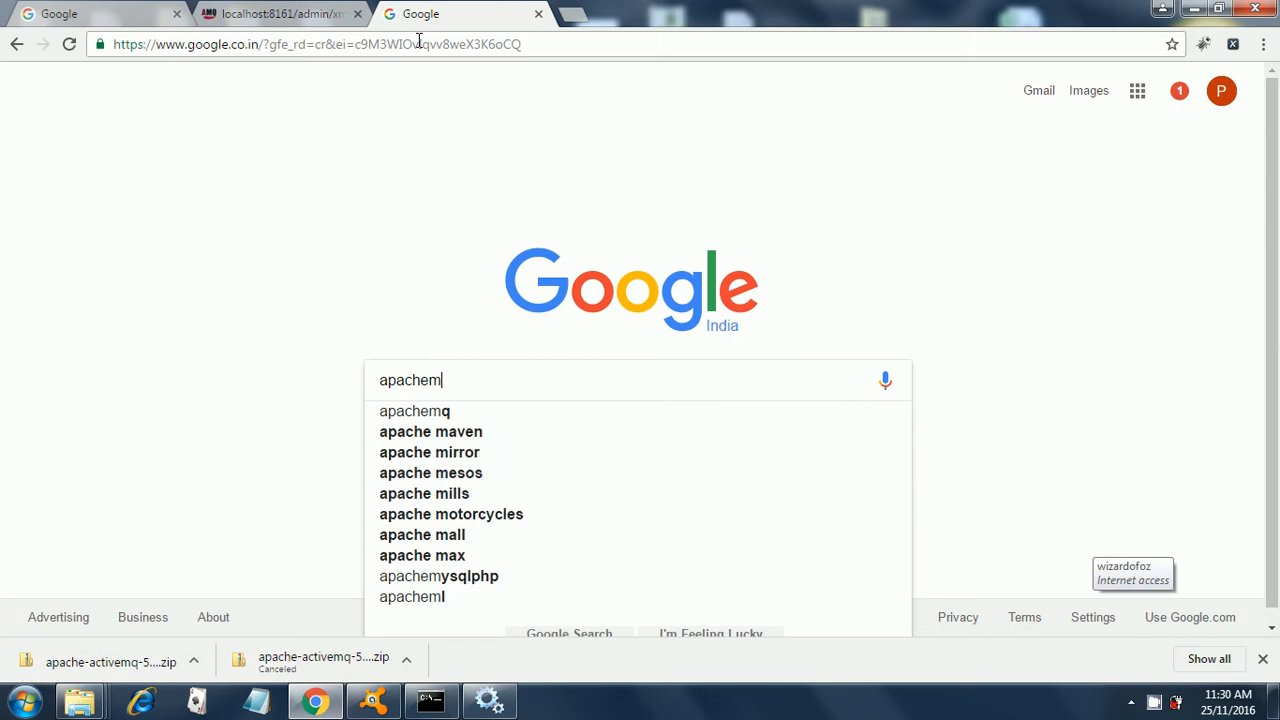
pyautogui.write('q')
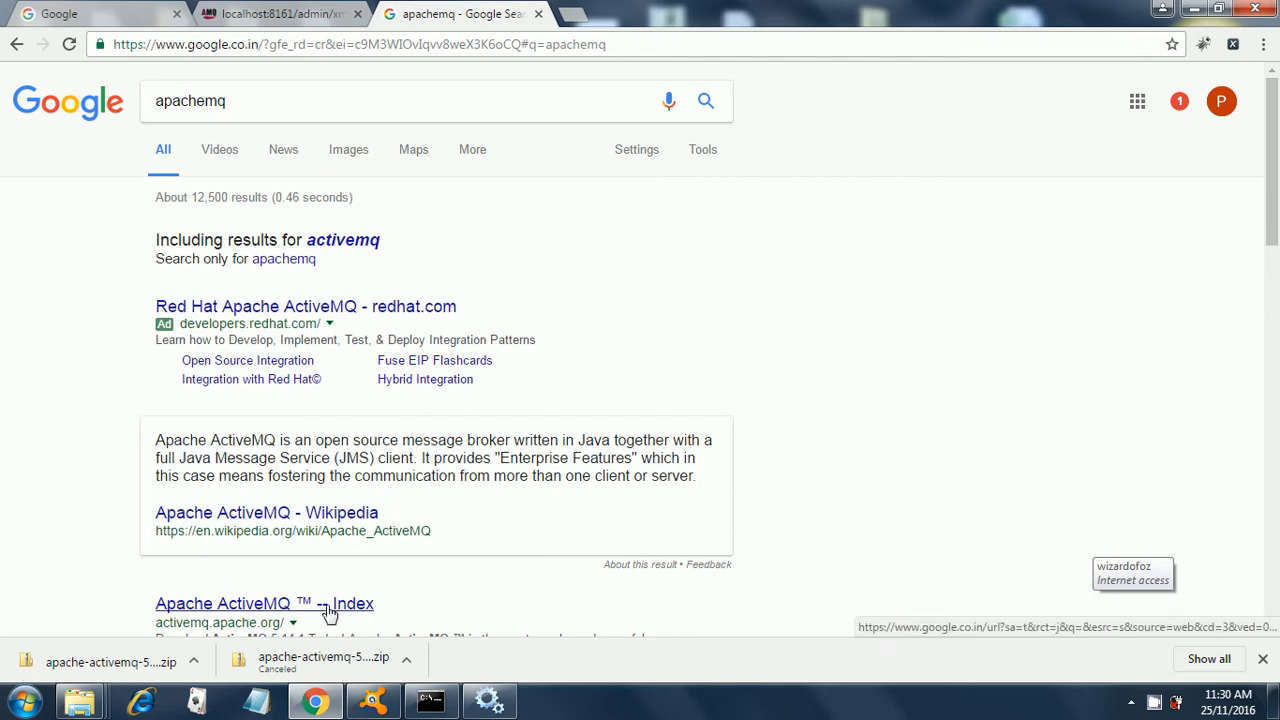
# Step: Reach the ActiveMQ 5.14.1 release page from the official Apache ActiveMQ search result
pyautogui.click(264, 604)
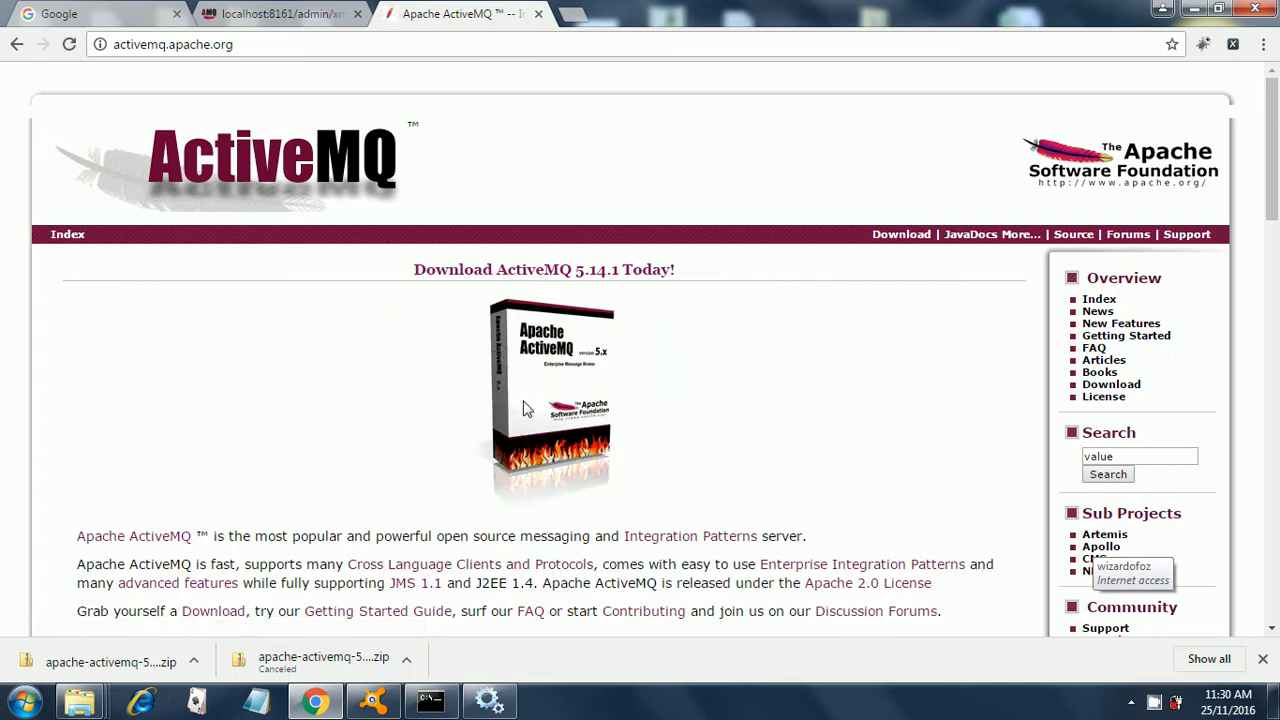
pyautogui.click(544, 268)
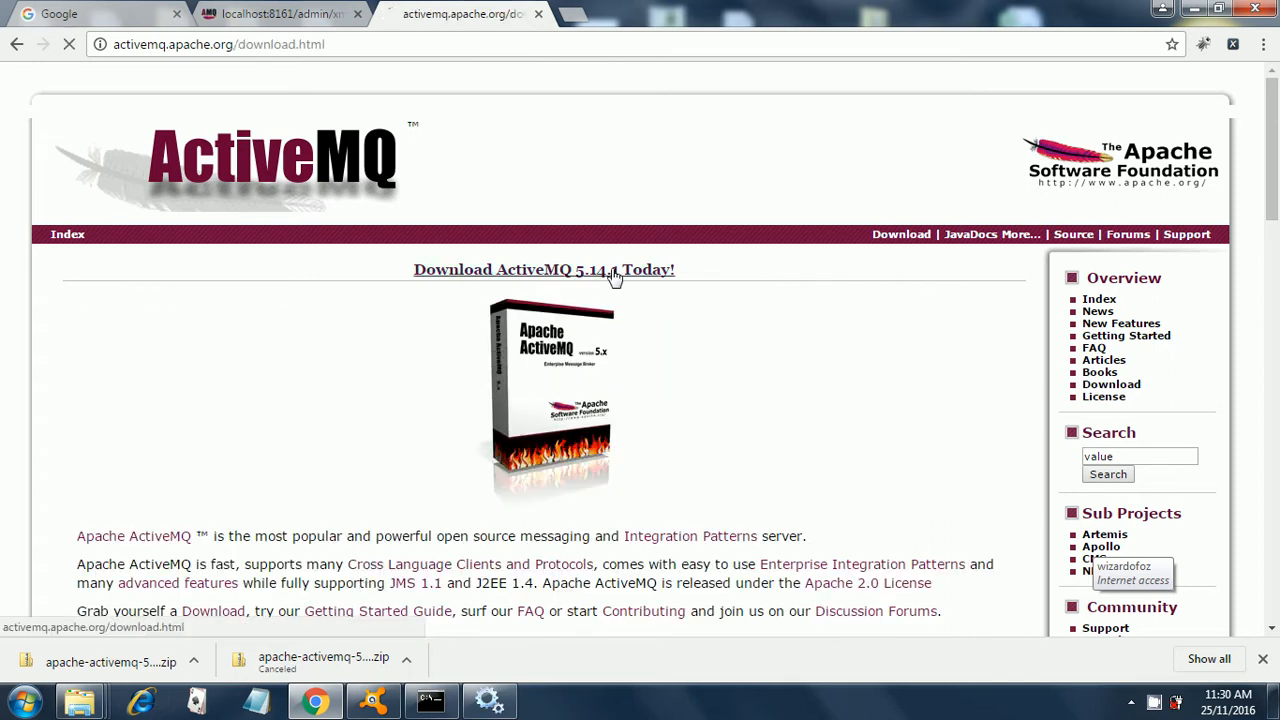
pyautogui.click(544, 268)
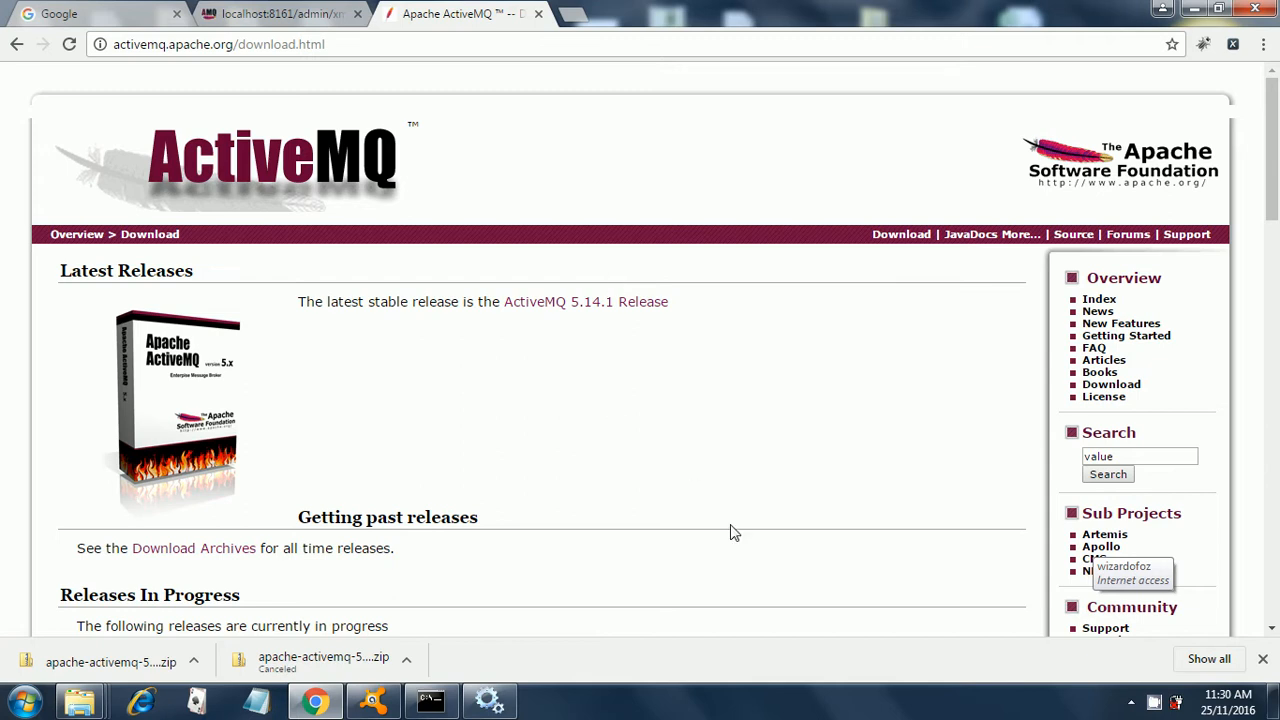
pyautogui.moveTo(912, 498)
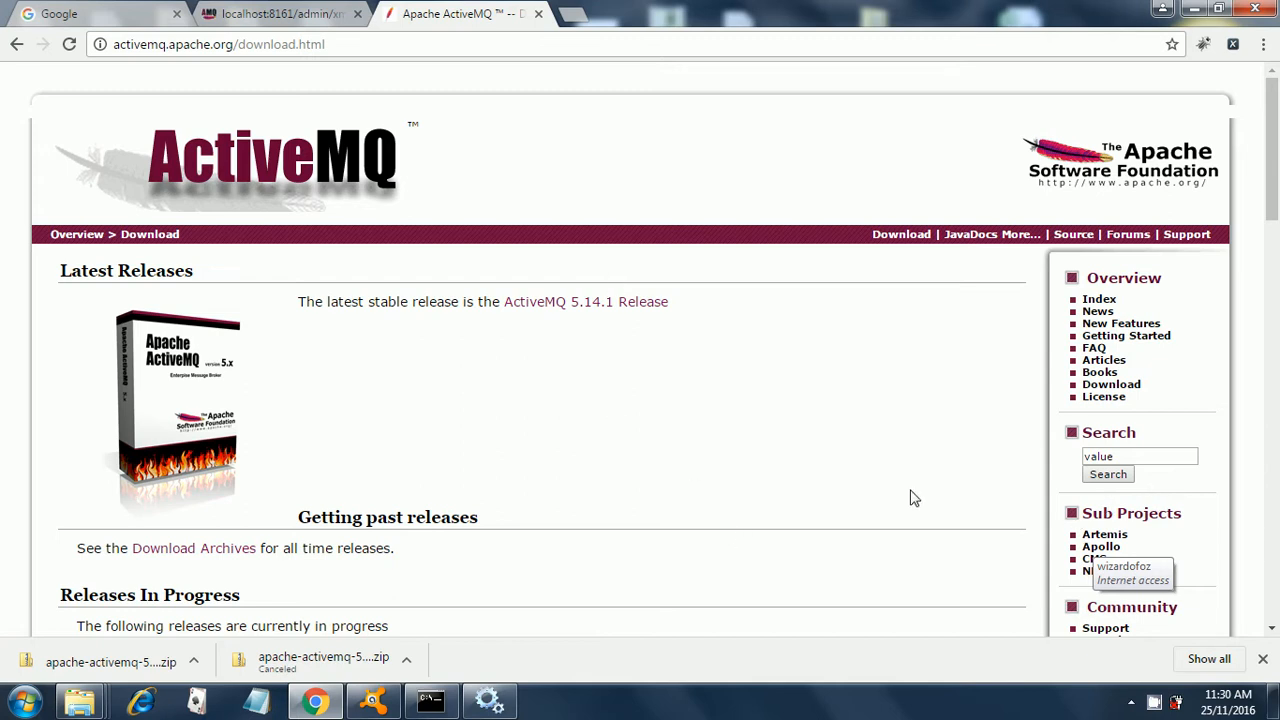
pyautogui.moveTo(616, 320)
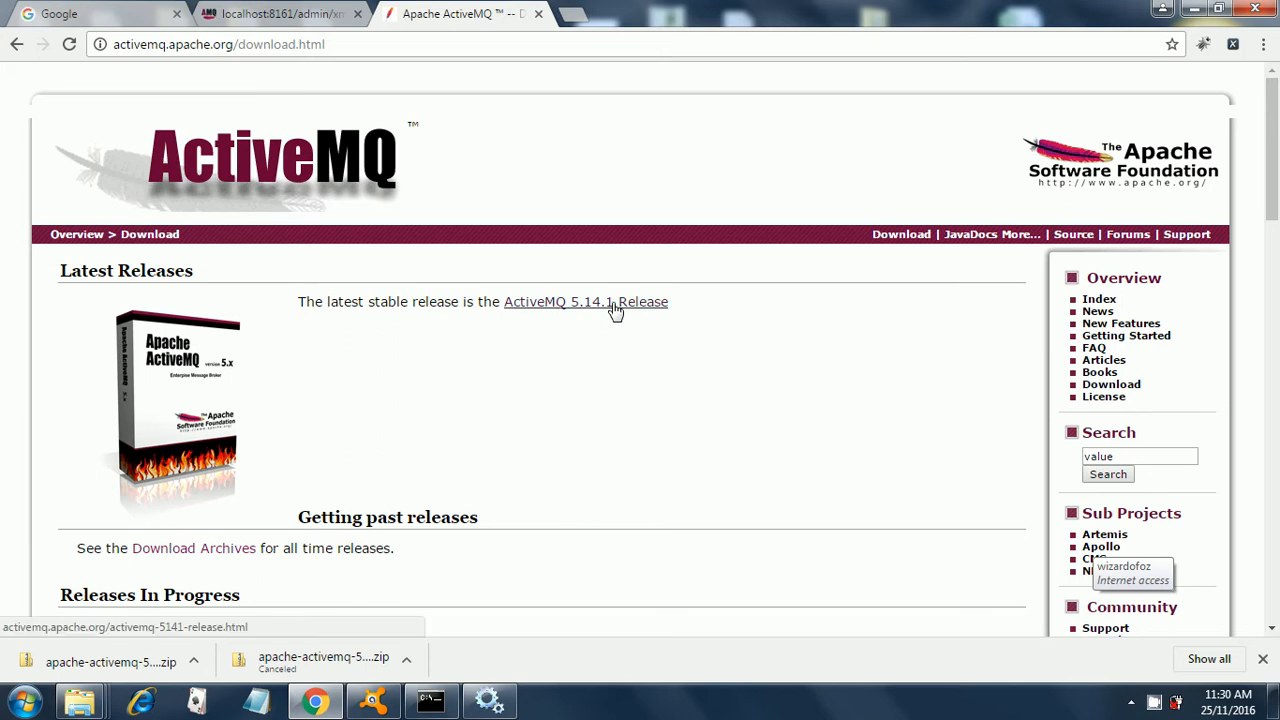
pyautogui.click(584, 300)
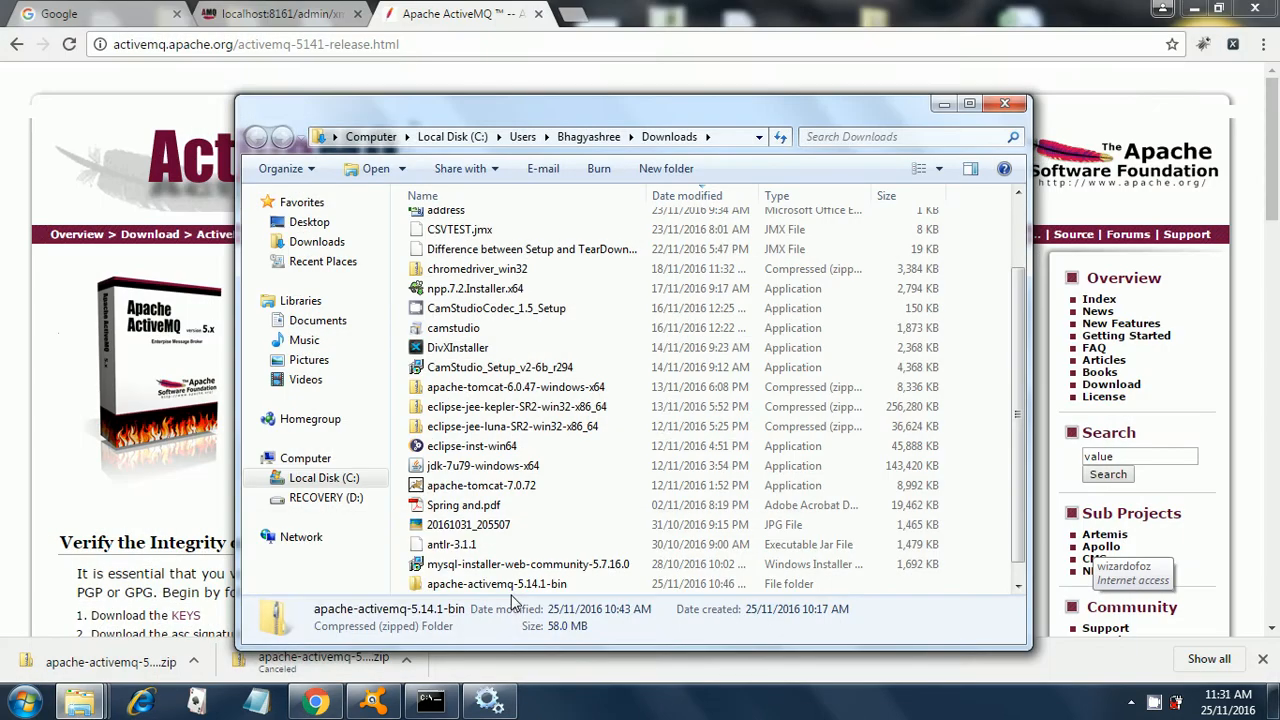
pyautogui.moveTo(504, 608)
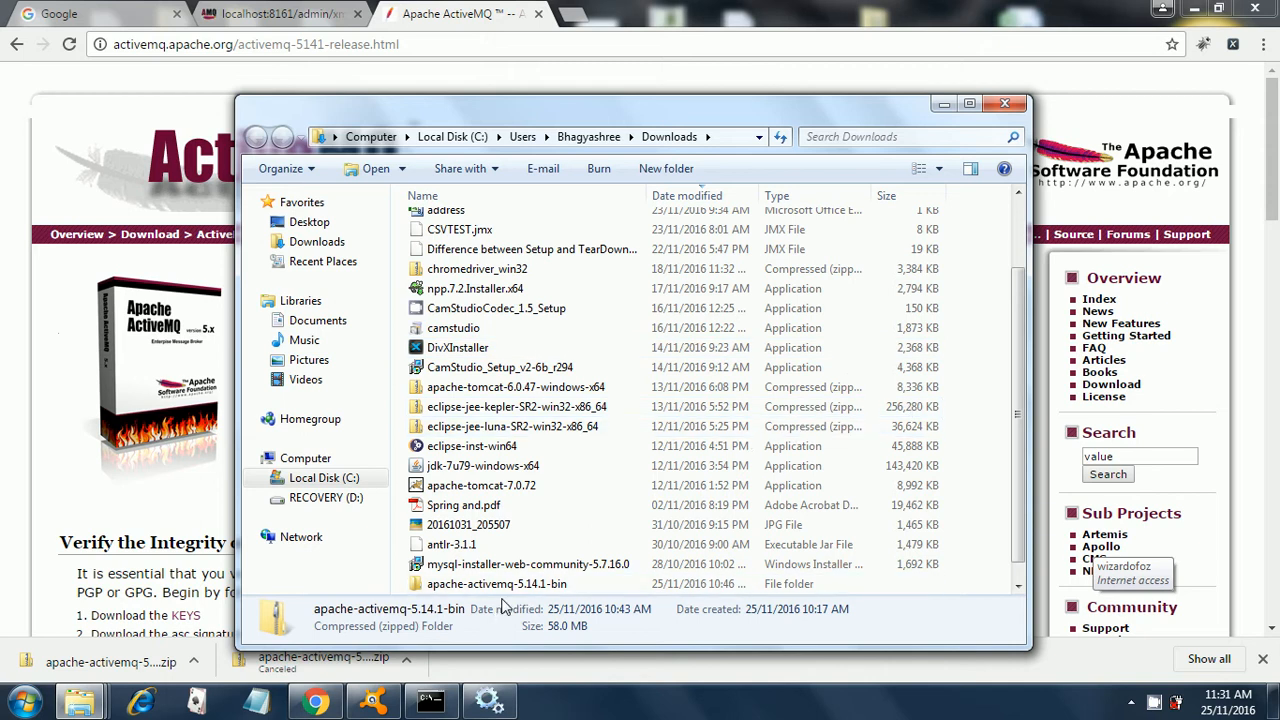
pyautogui.moveTo(1044, 300)
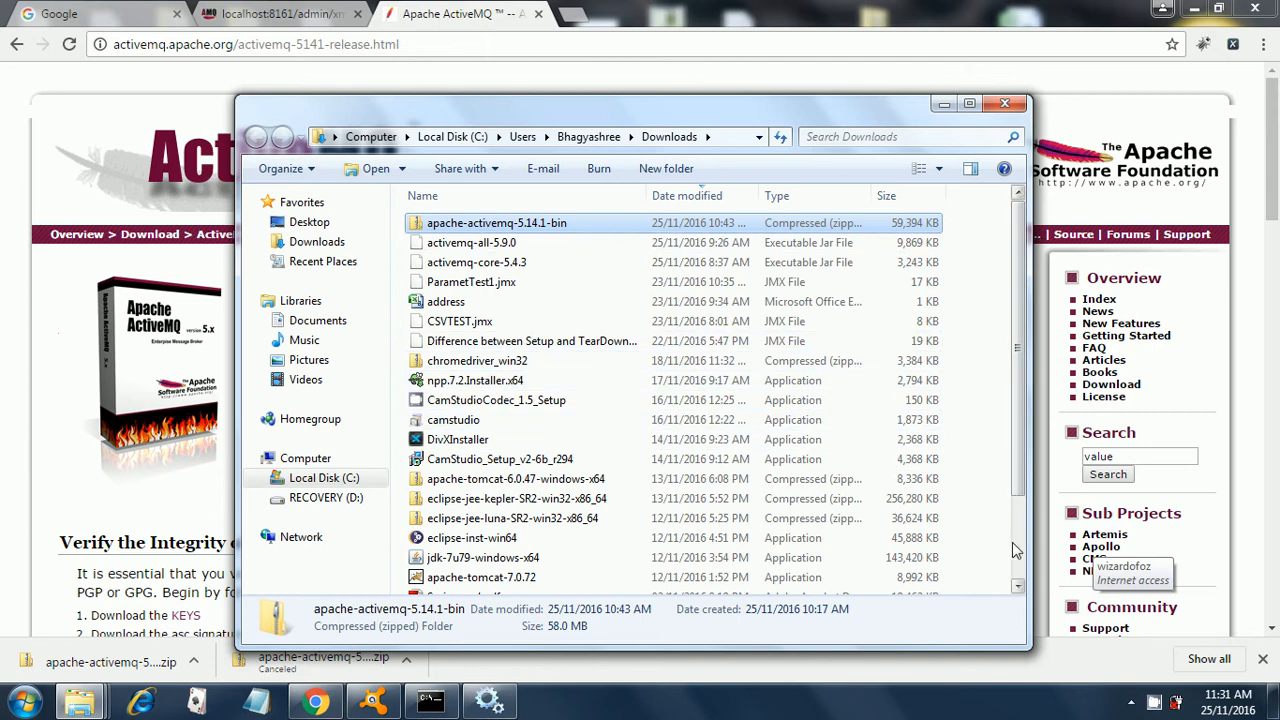
# Step: Locate the extracted apache-activemq-5.14.1-bin folder in Downloads
pyautogui.scroll(-3)
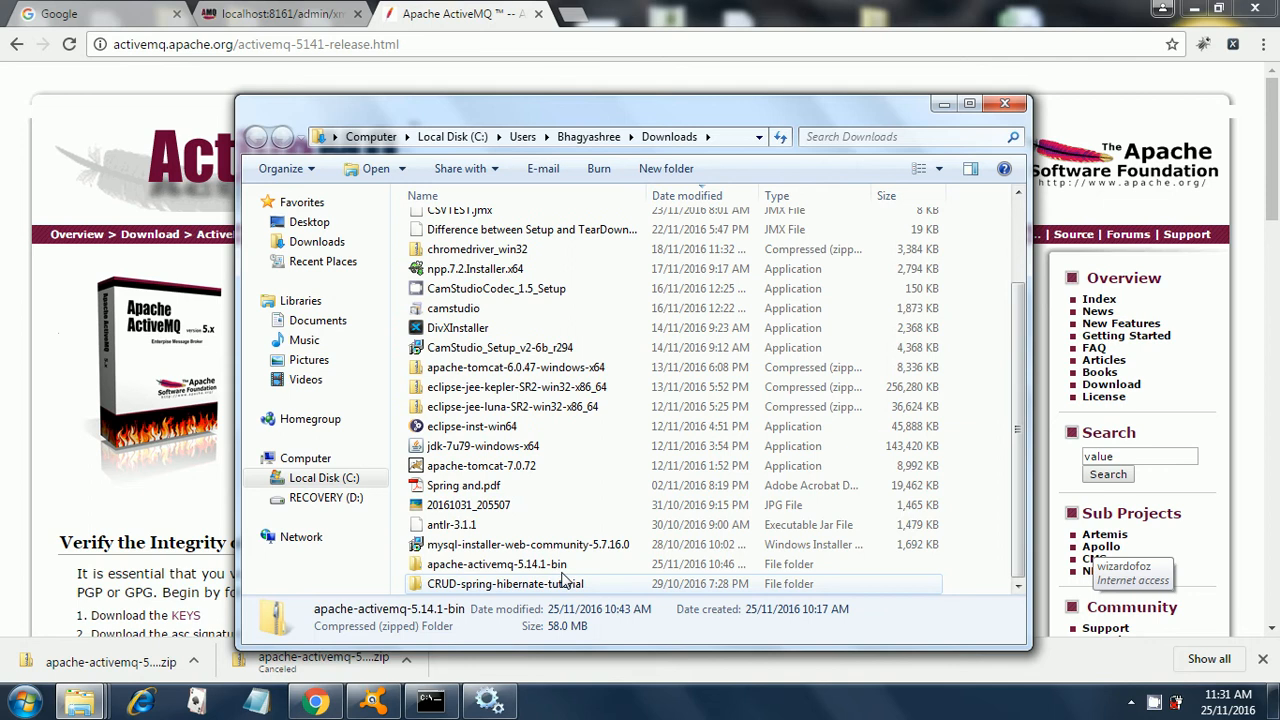
pyautogui.click(496, 564)
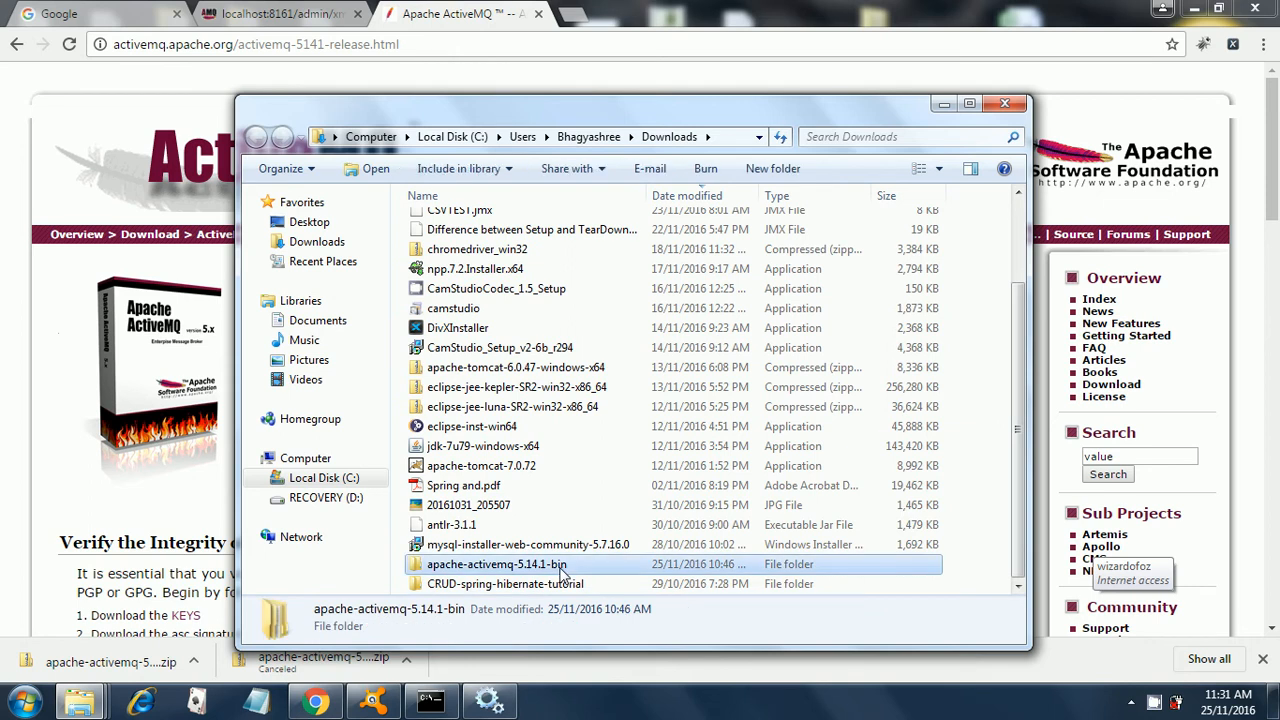
# Step: Navigate into apache-activemq-5.14.1-bin > apache-activemq-5.14.1 > bin and bring up the command prompt
pyautogui.doubleClick(496, 564)
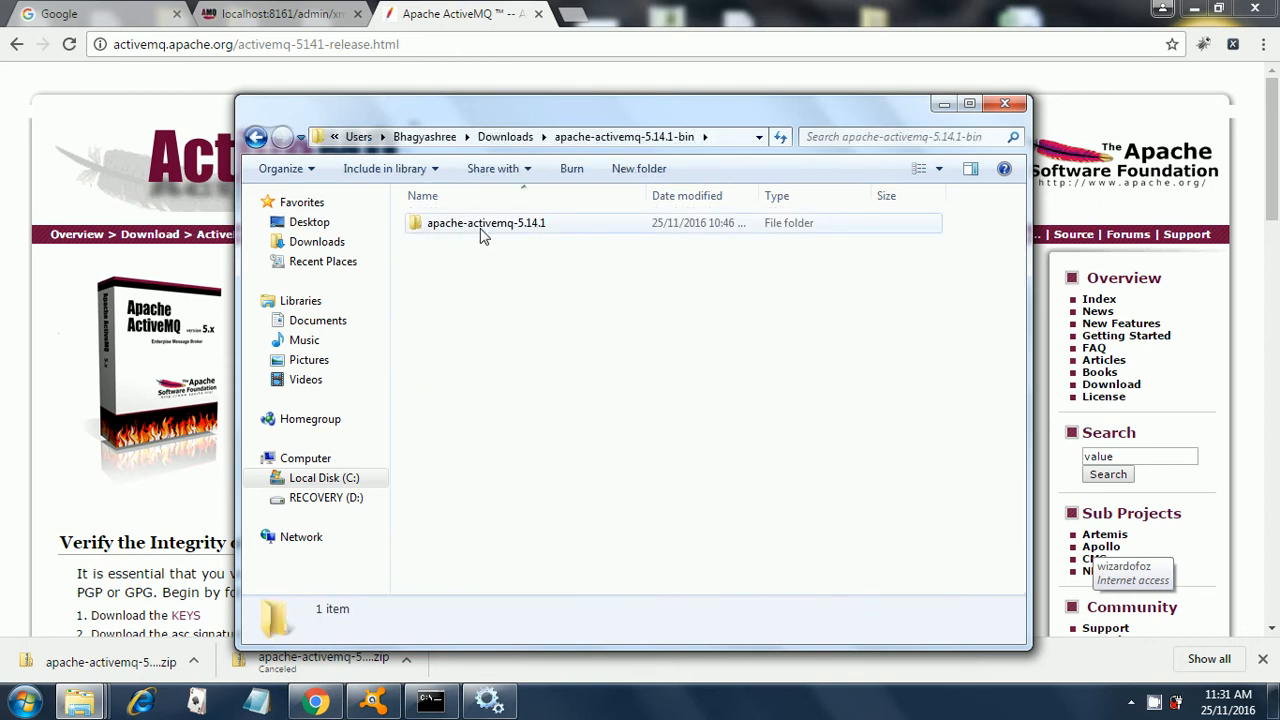
pyautogui.click(486, 222)
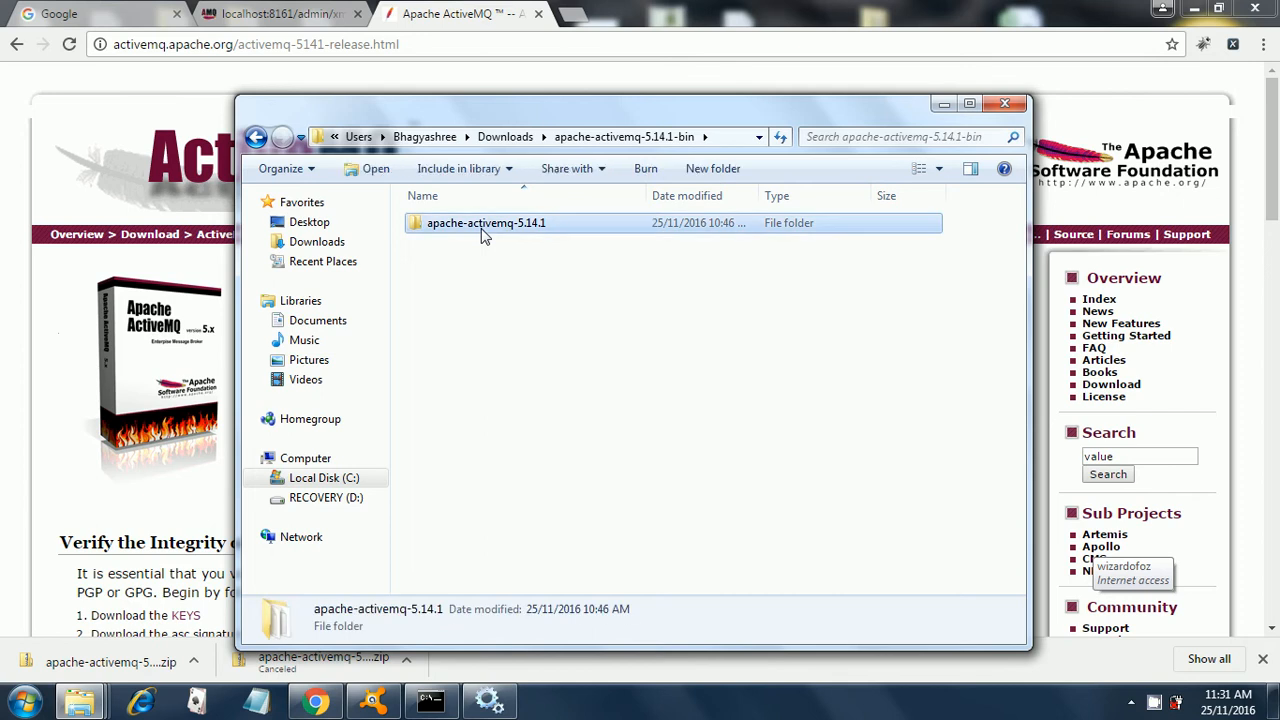
pyautogui.doubleClick(486, 222)
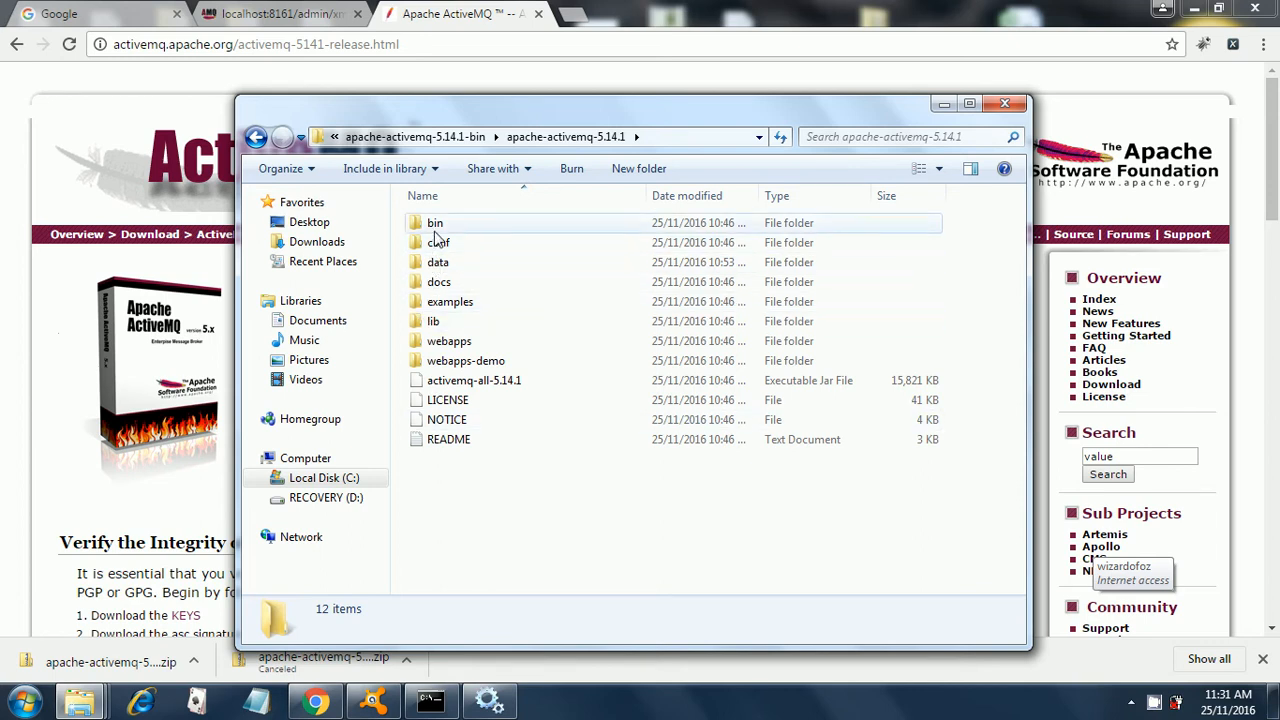
pyautogui.doubleClick(436, 222)
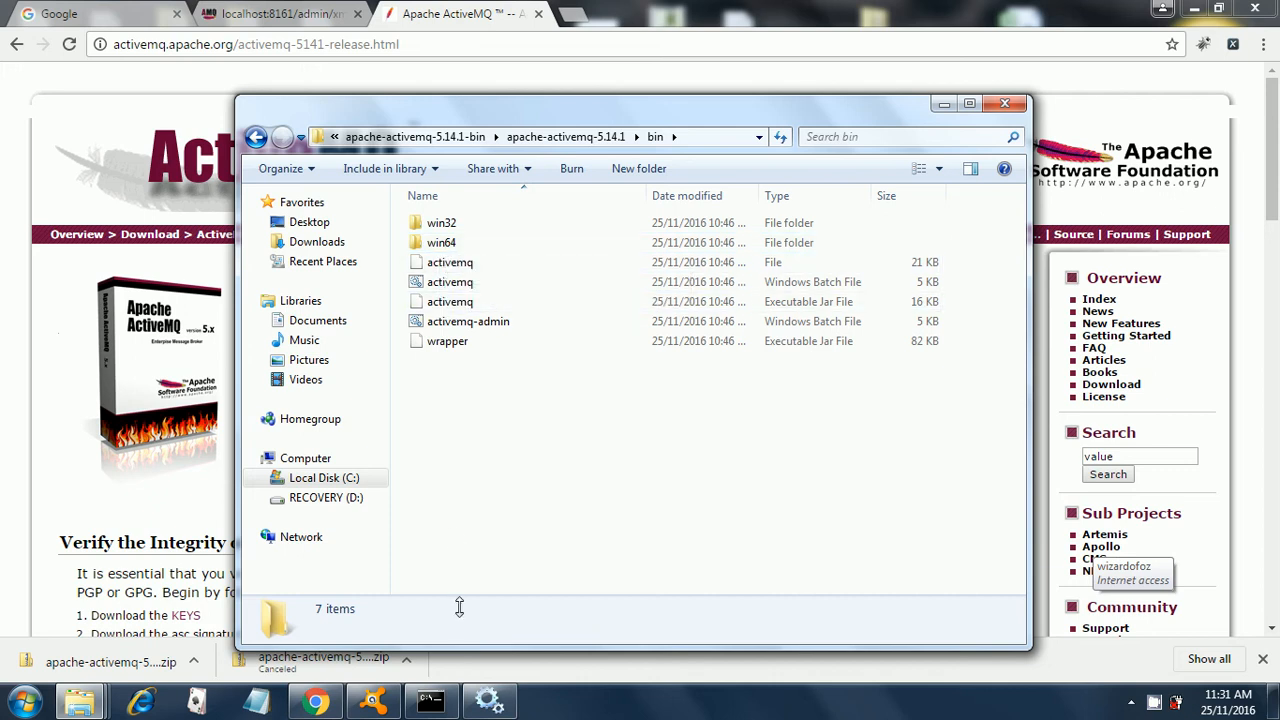
pyautogui.click(432, 700)
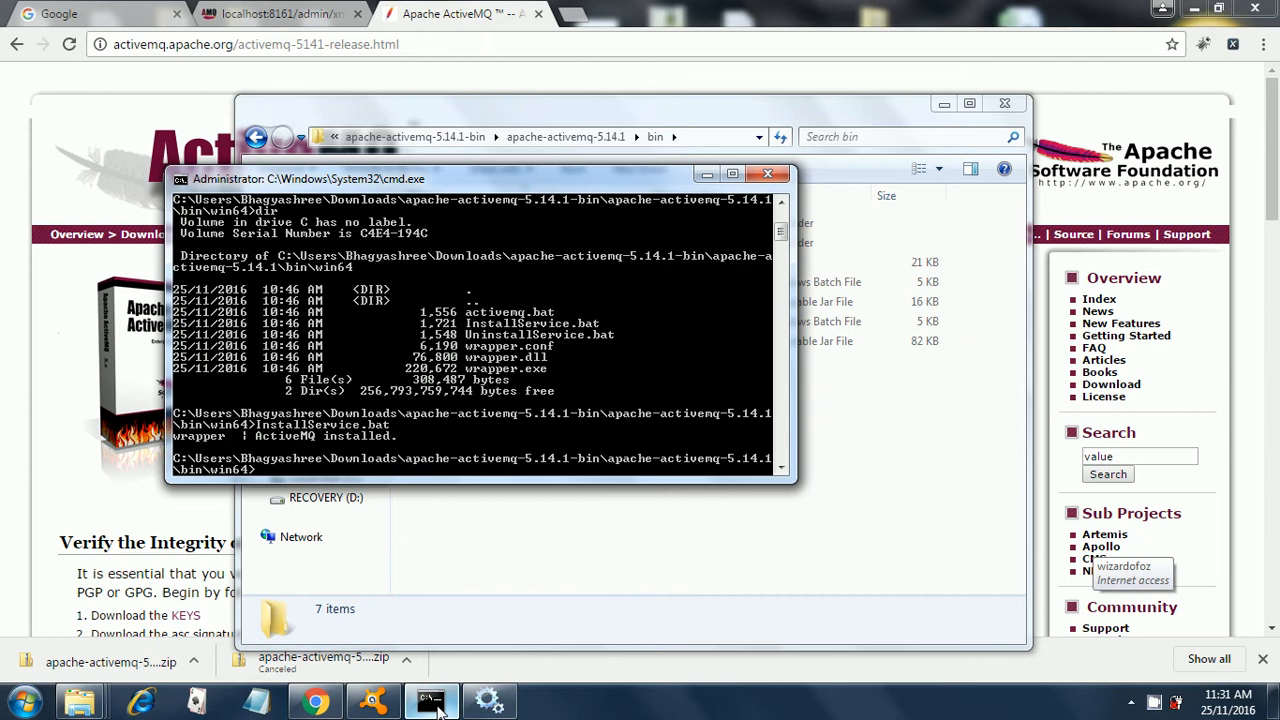
# Step: Run java -d64 -version to confirm a 64-bit Java 1.7.0 runtime is installed
pyautogui.write('cd\\')
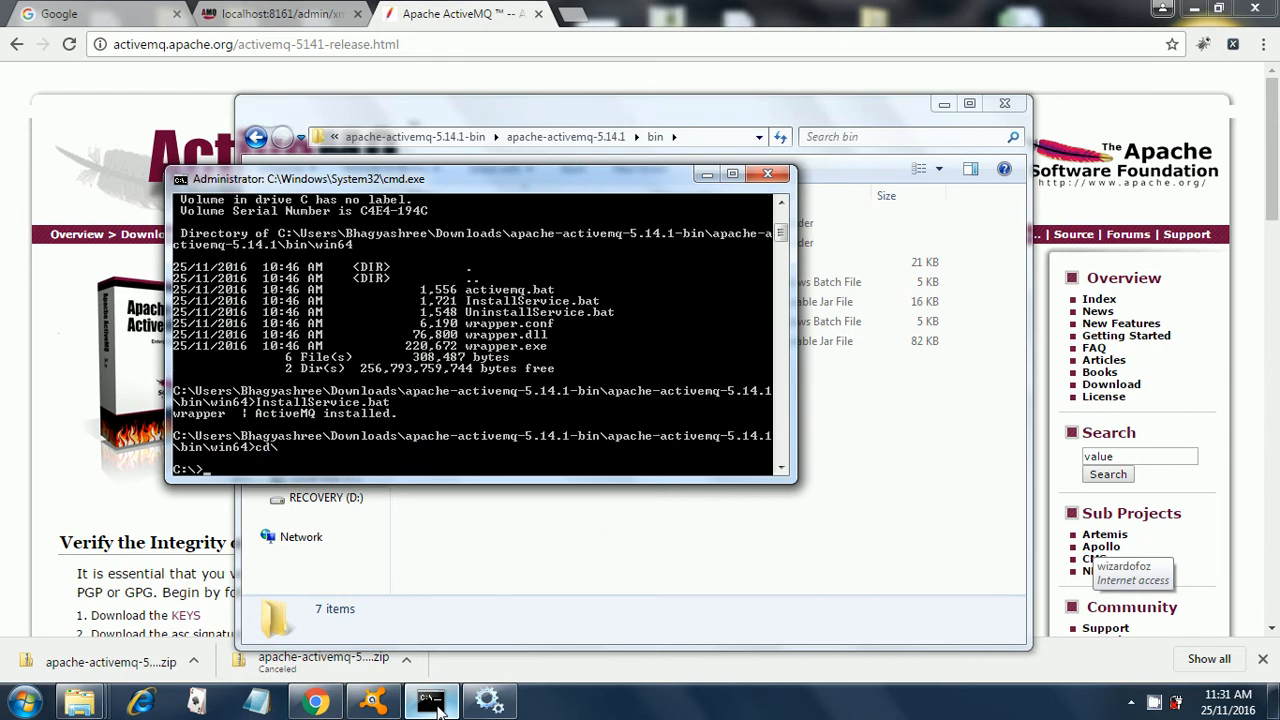
pyautogui.write('java -')
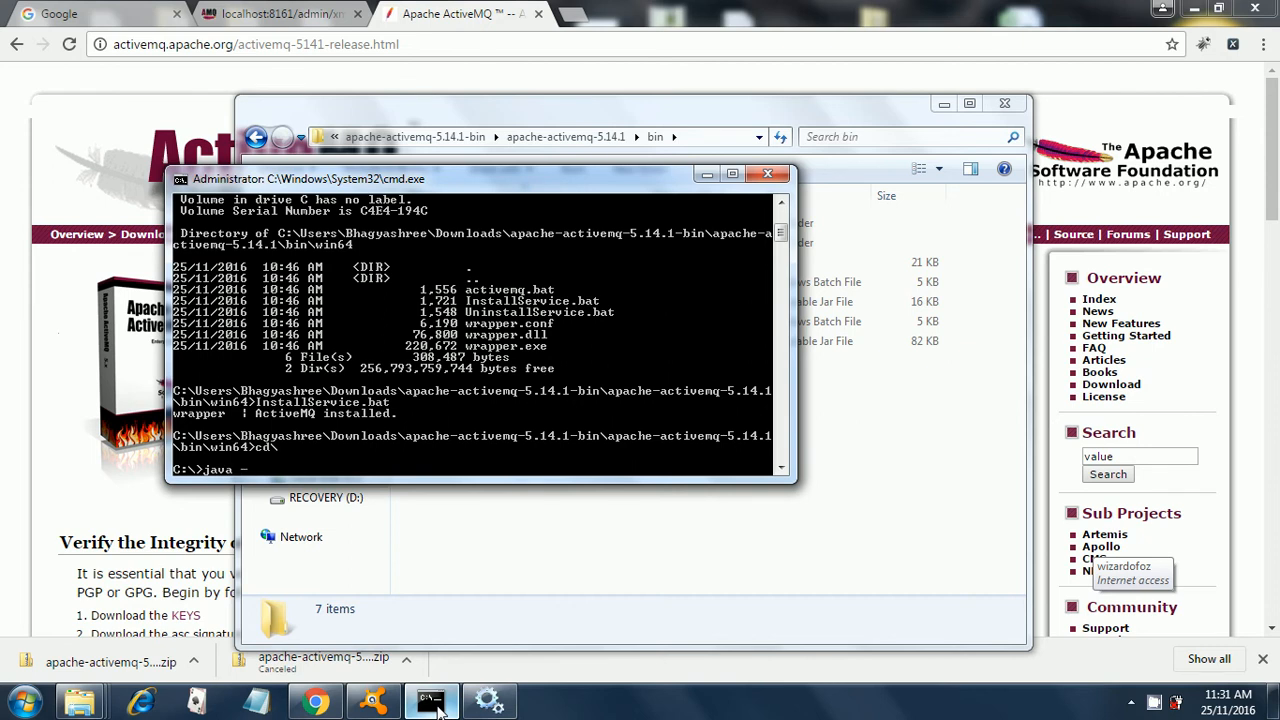
pyautogui.write('d')
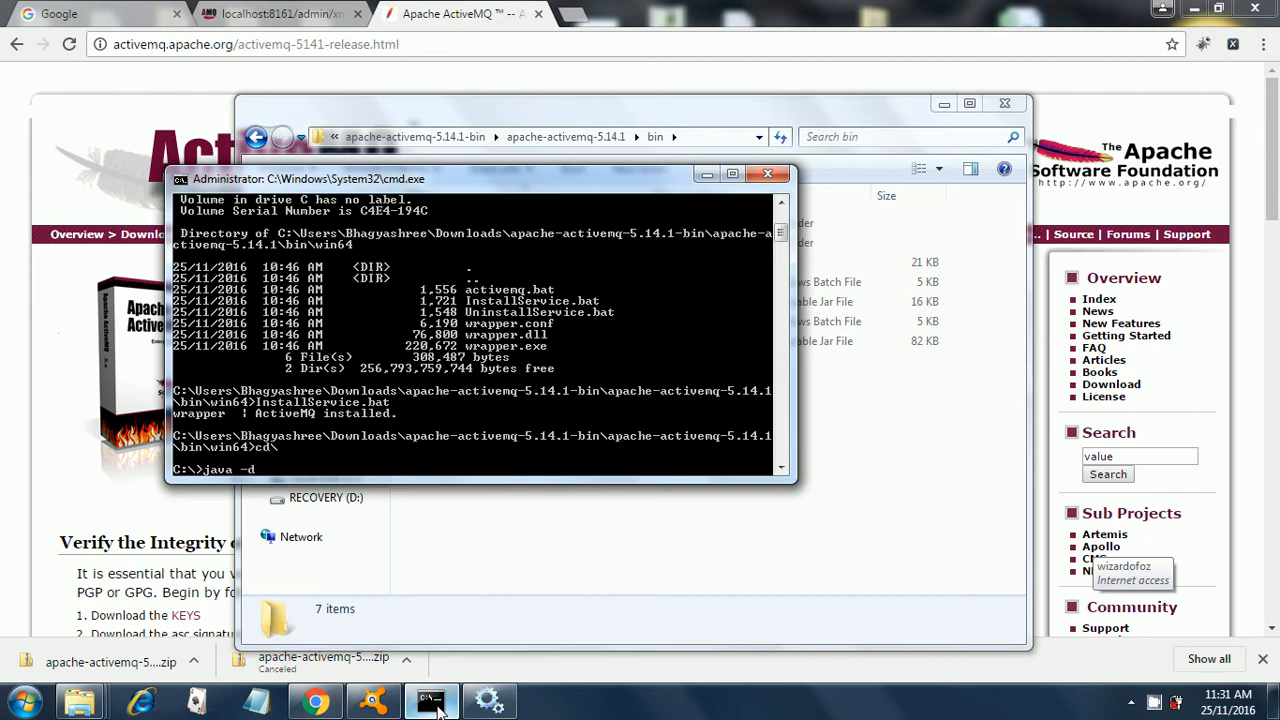
pyautogui.write('64')
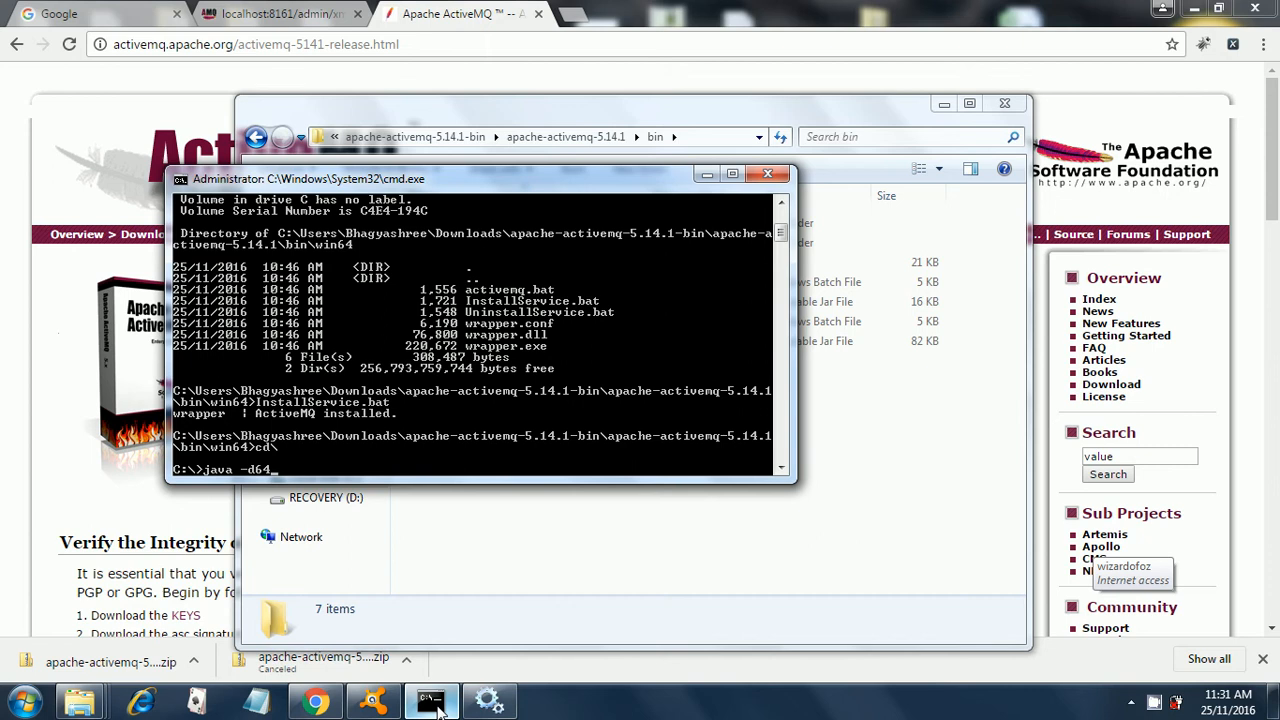
pyautogui.write('-')
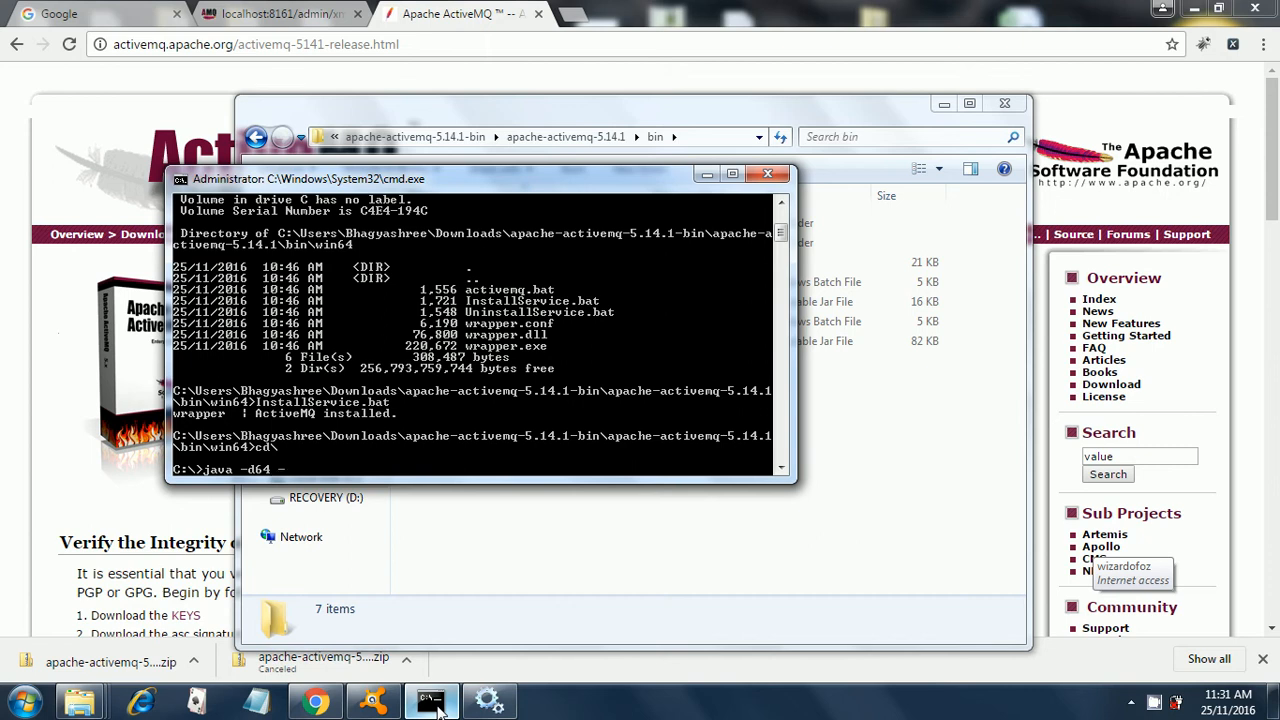
pyautogui.write('vers')
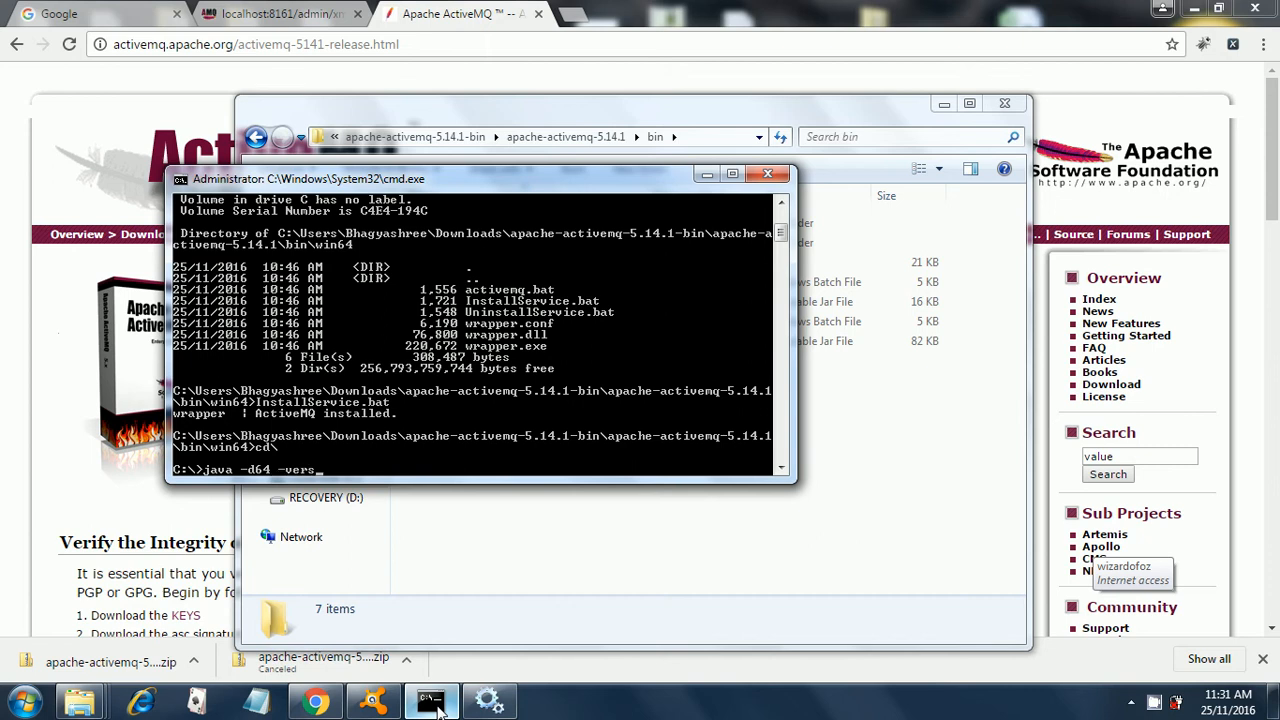
pyautogui.write('ion')
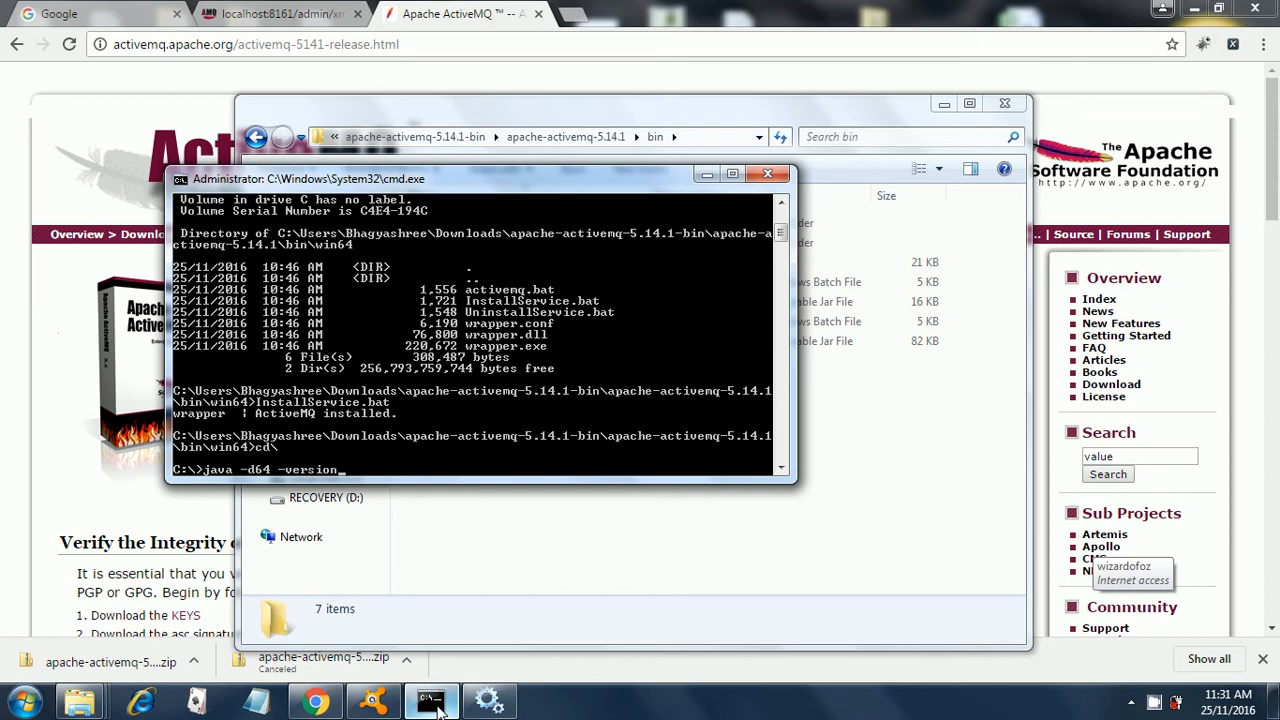
pyautogui.press('enter')
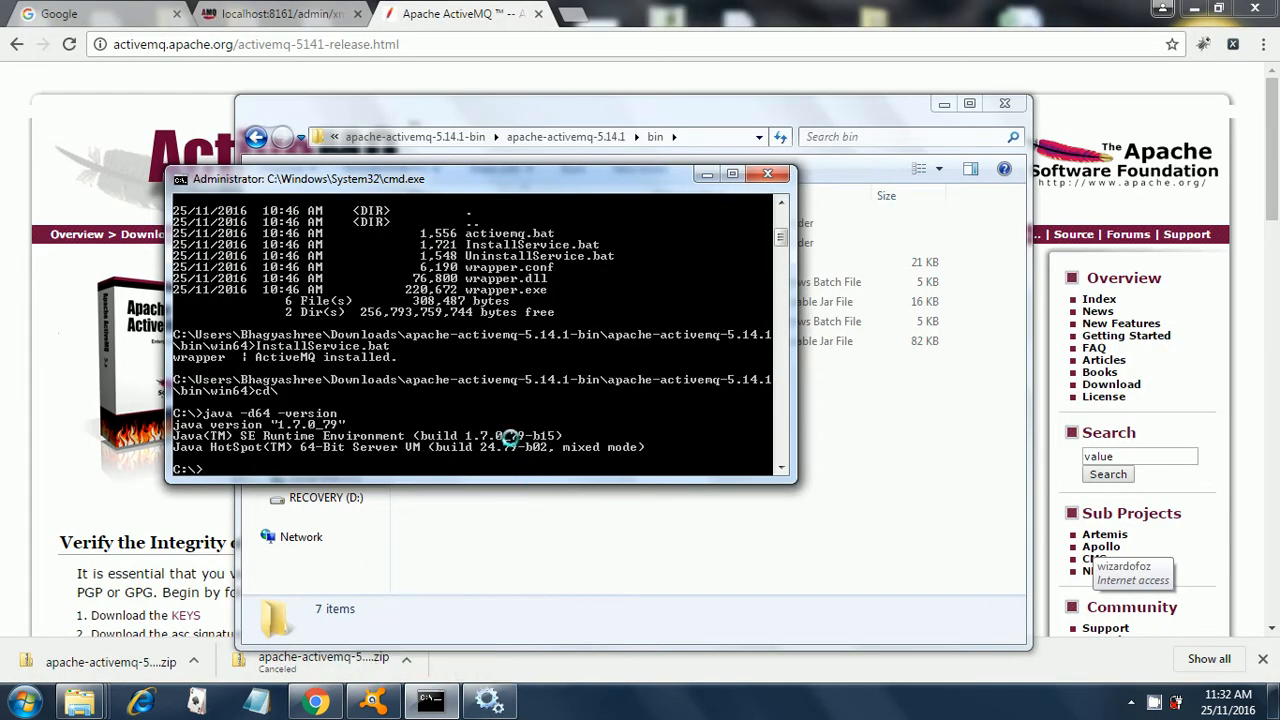
pyautogui.moveTo(508, 444)
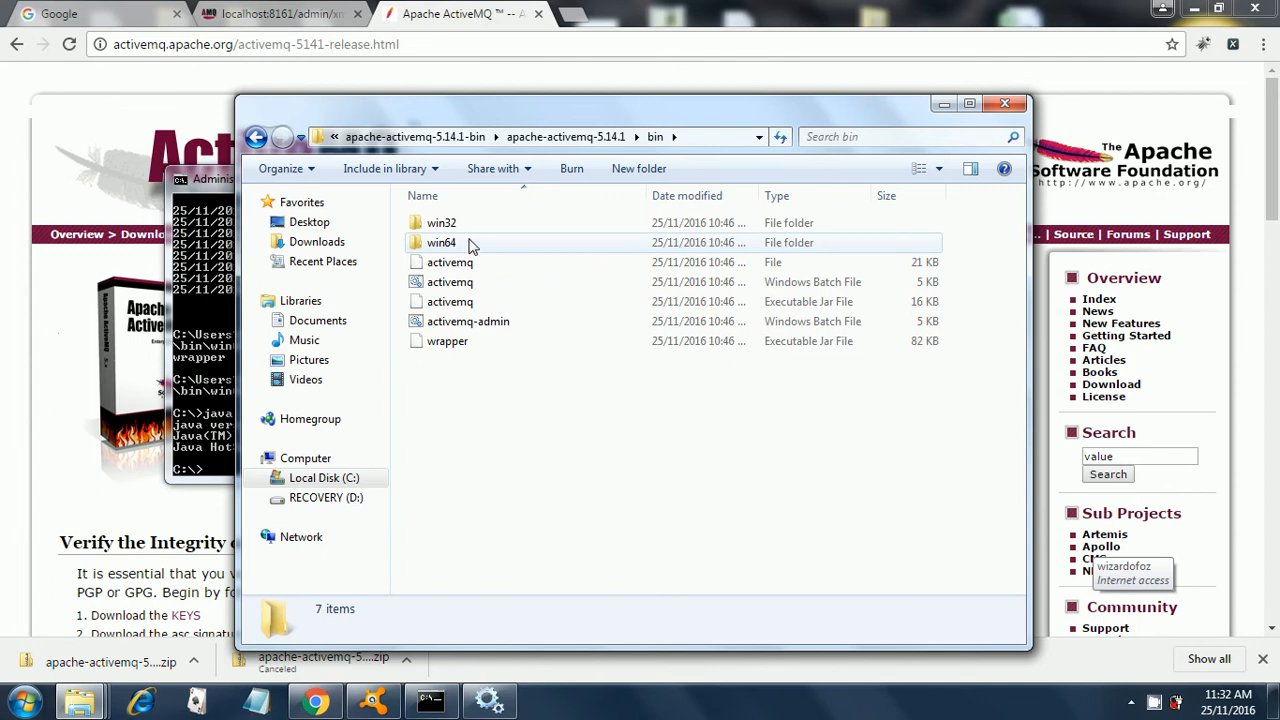
pyautogui.moveTo(440, 242)
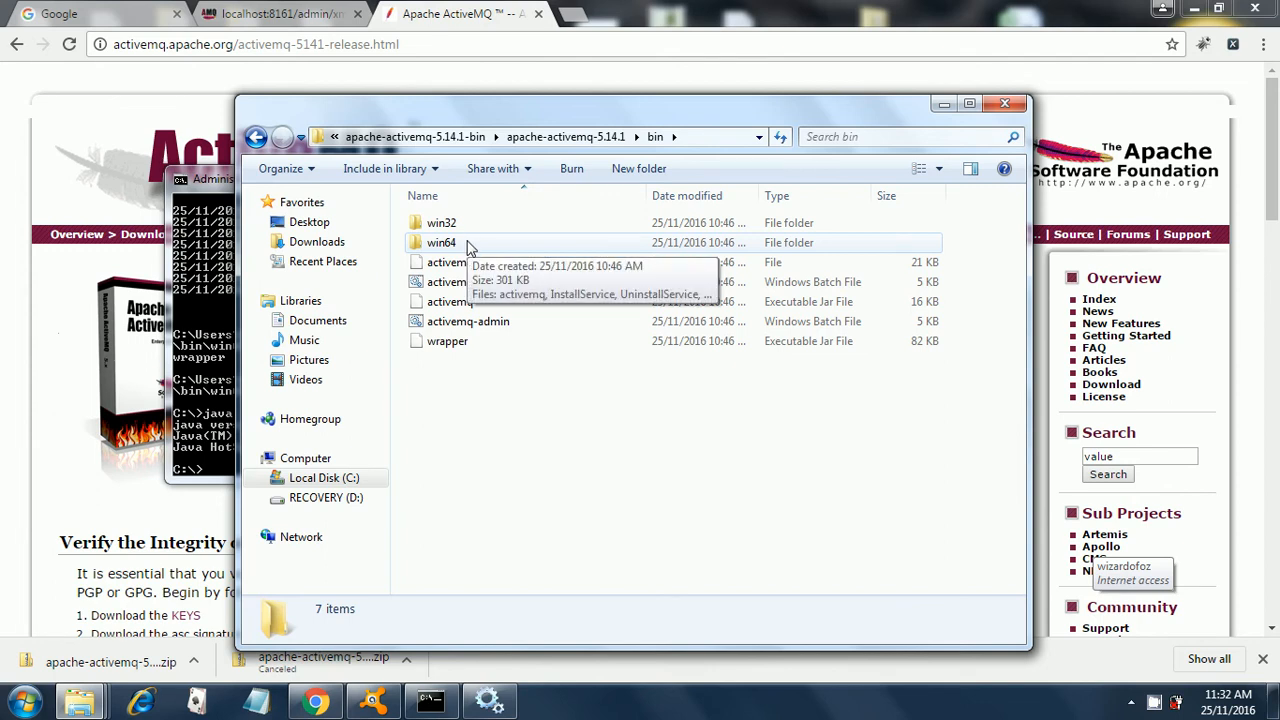
pyautogui.doubleClick(440, 242)
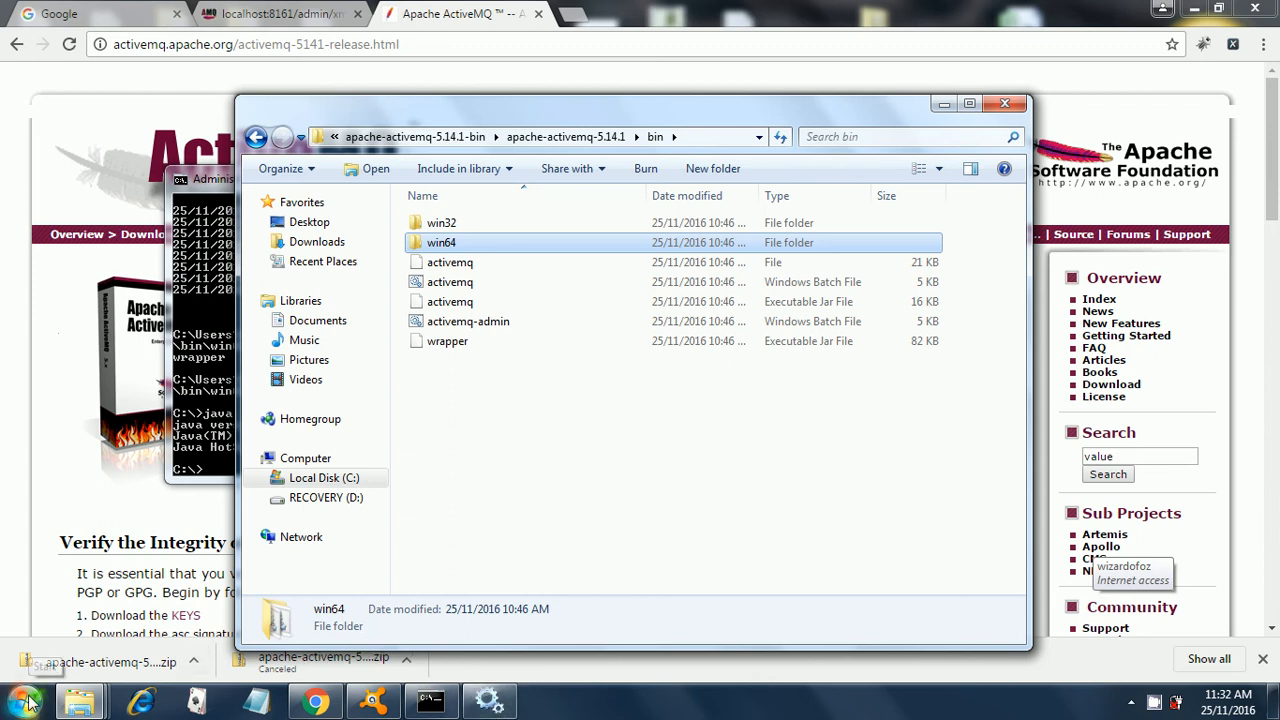
# Step: Search the Start menu for 'services' to find the Windows services manager
pyautogui.click(24, 700)
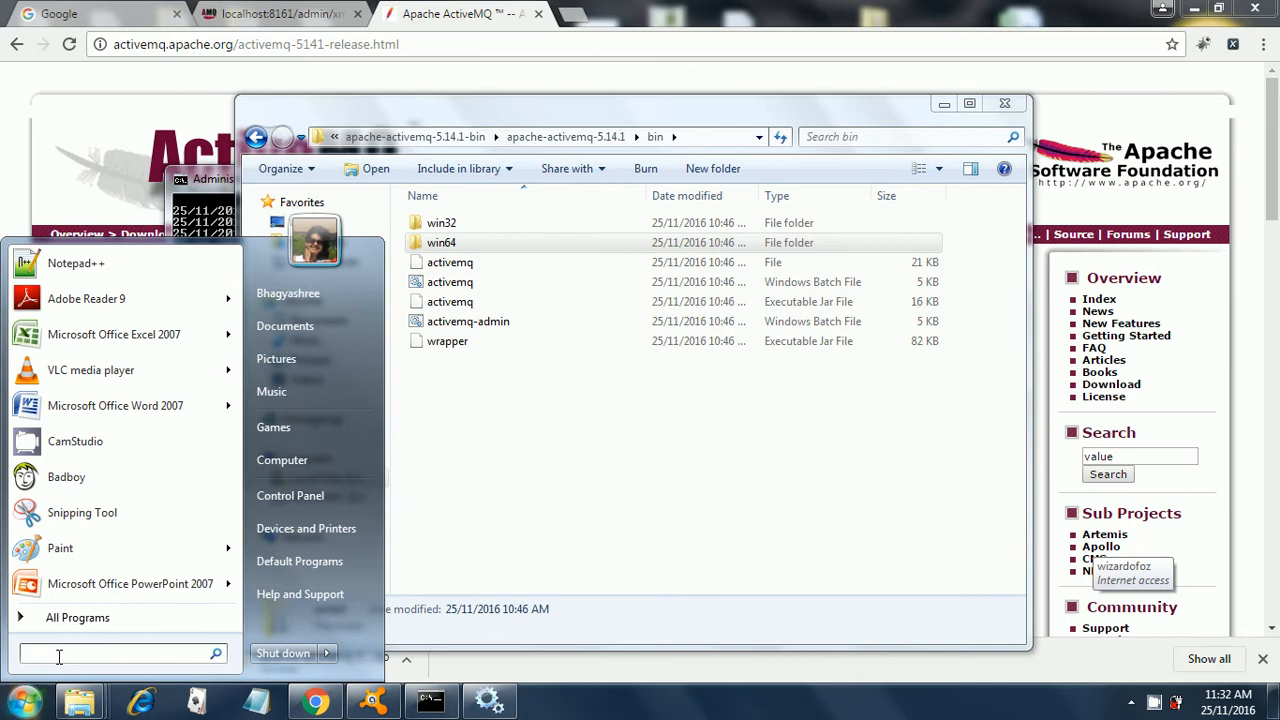
pyautogui.write('serv')
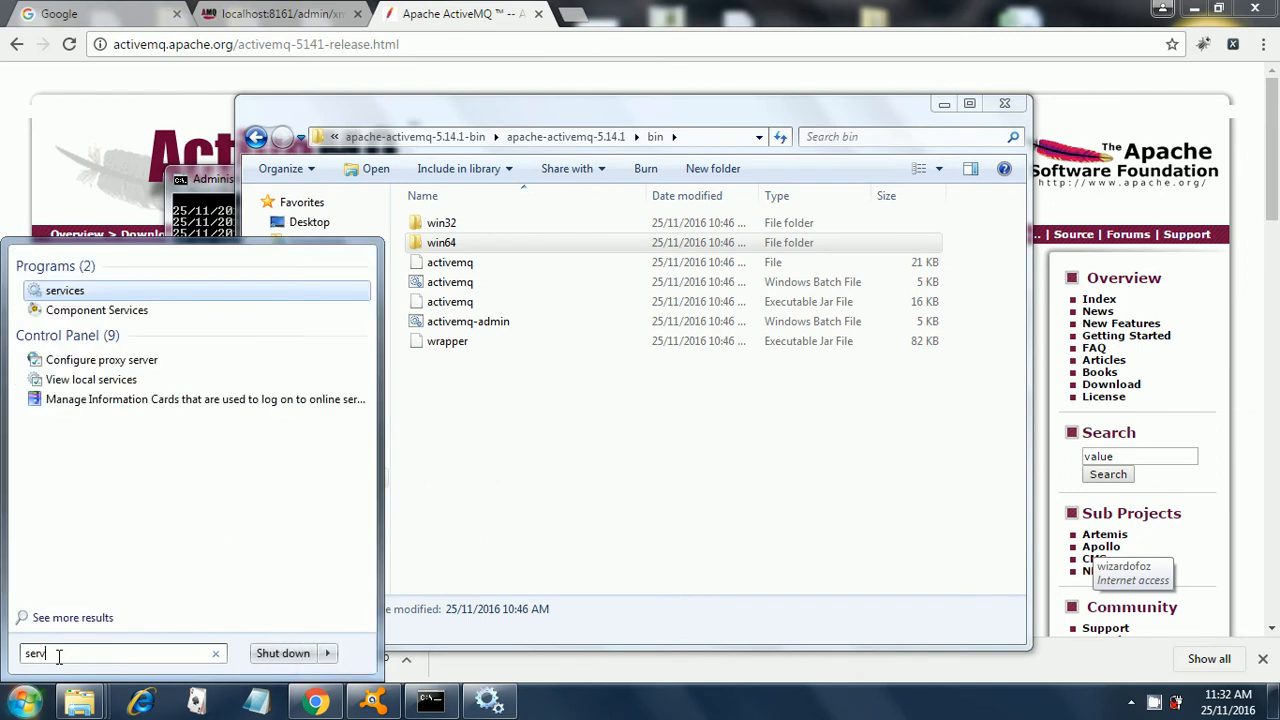
pyautogui.write('ices')
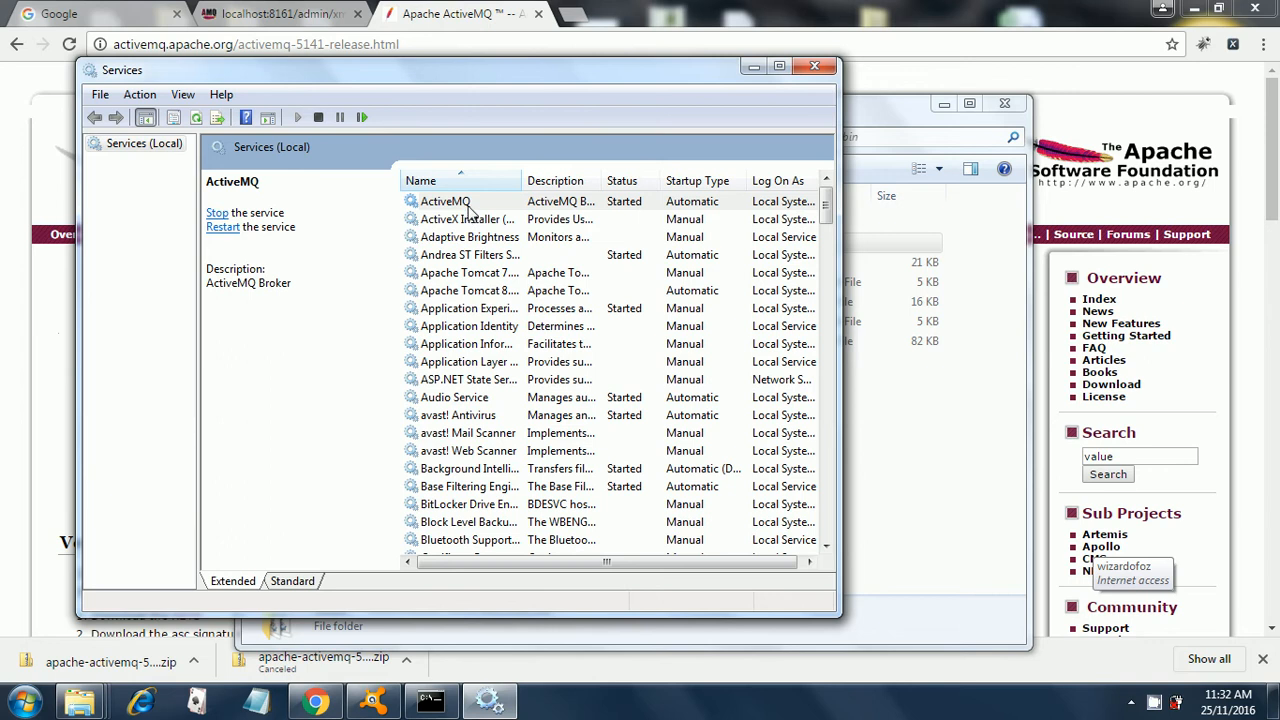
pyautogui.moveTo(490, 204)
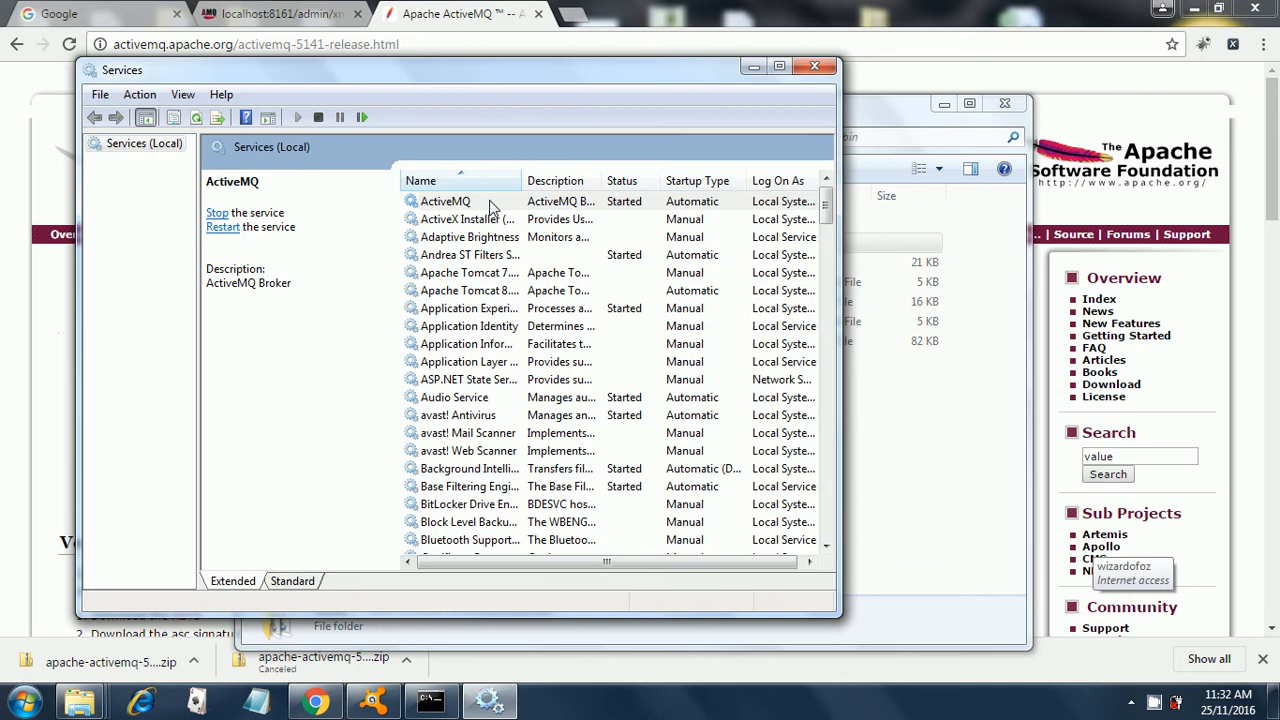
pyautogui.moveTo(488, 206)
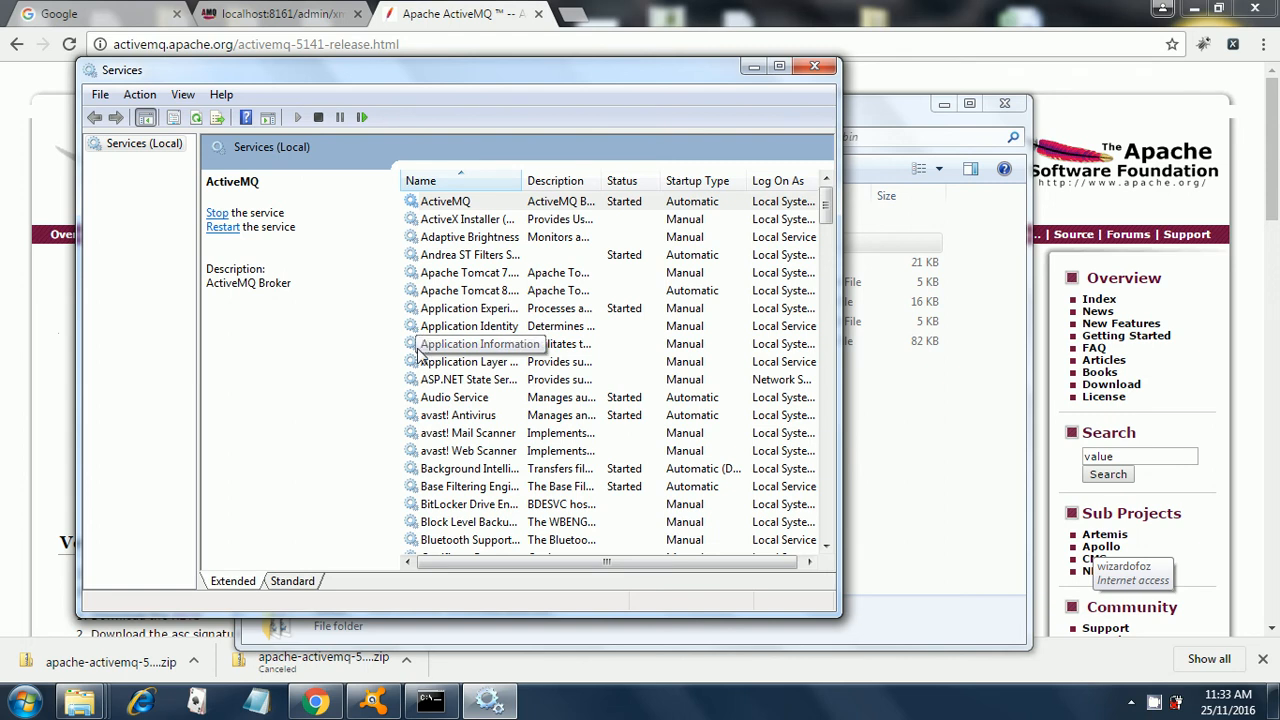
pyautogui.moveTo(420, 228)
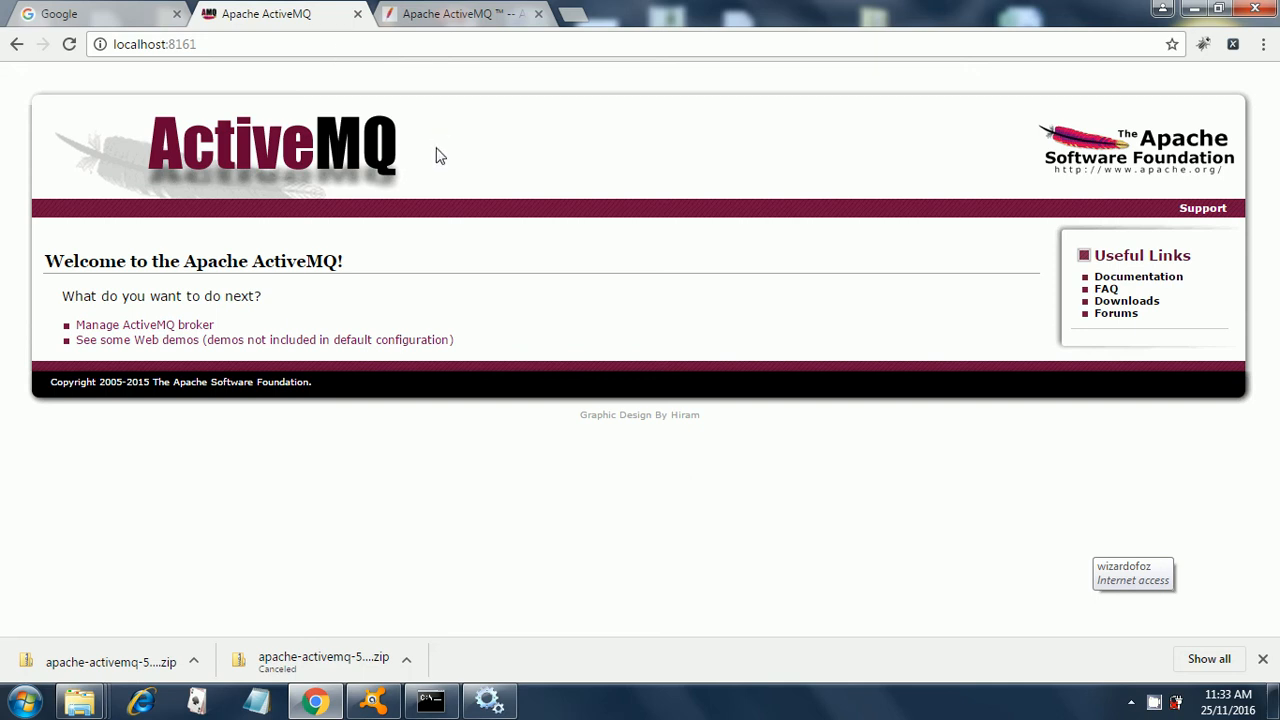
pyautogui.moveTo(500, 248)
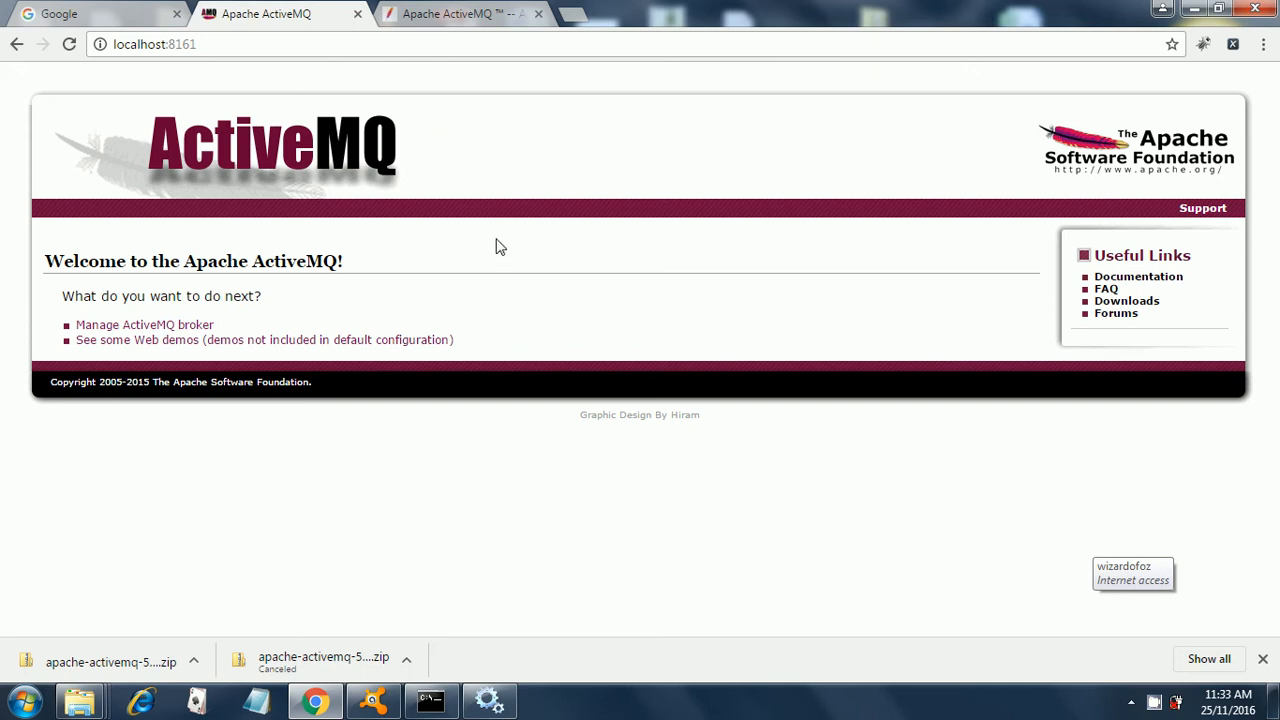
pyautogui.moveTo(544, 350)
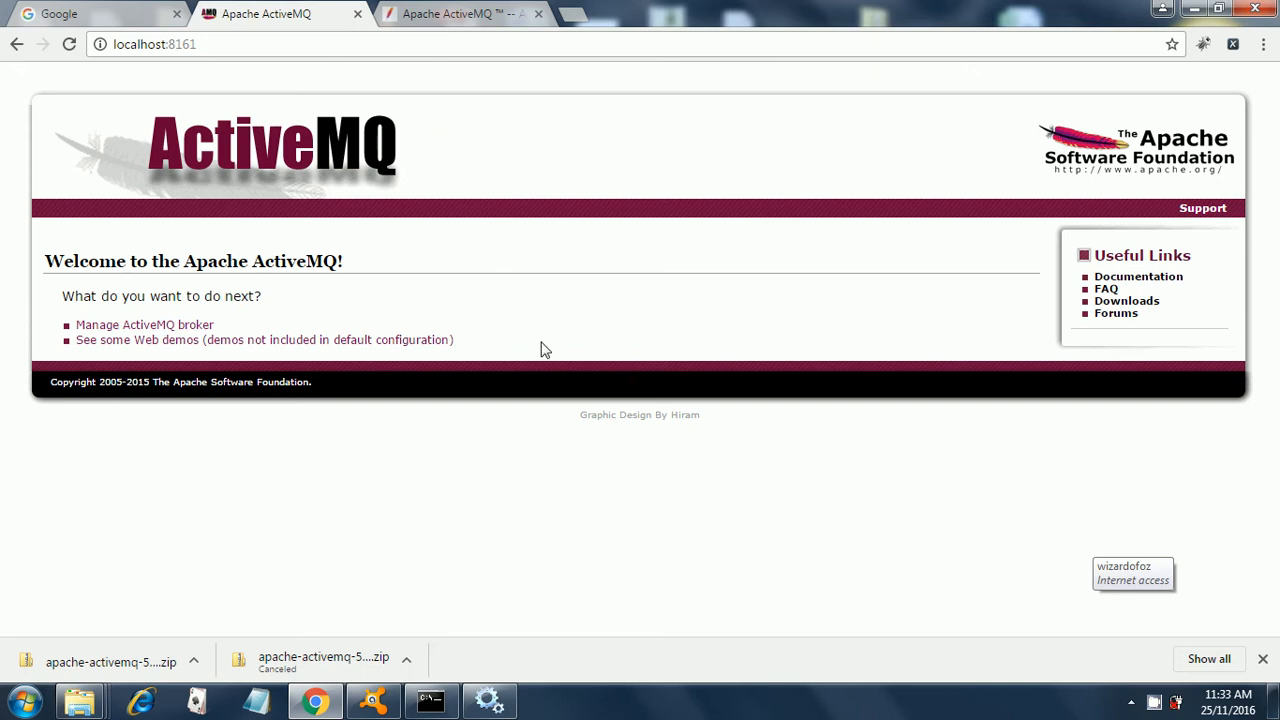
pyautogui.moveTo(144, 330)
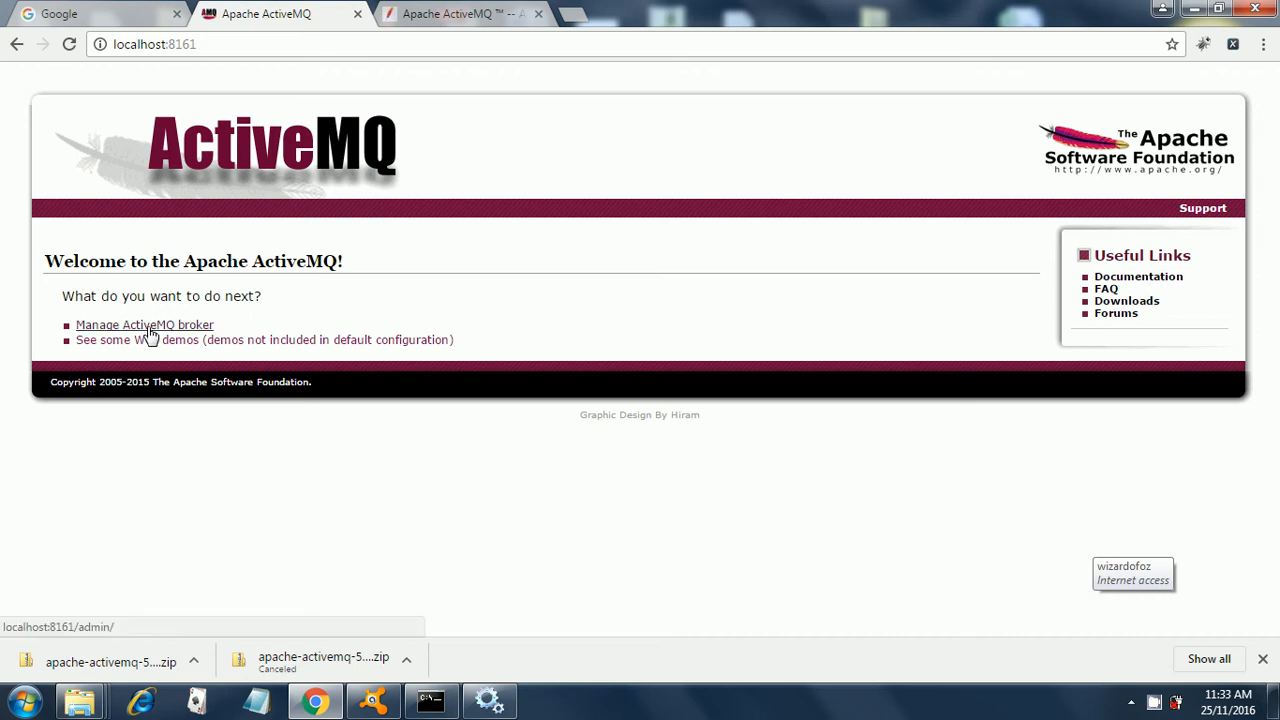
pyautogui.moveTo(144, 324)
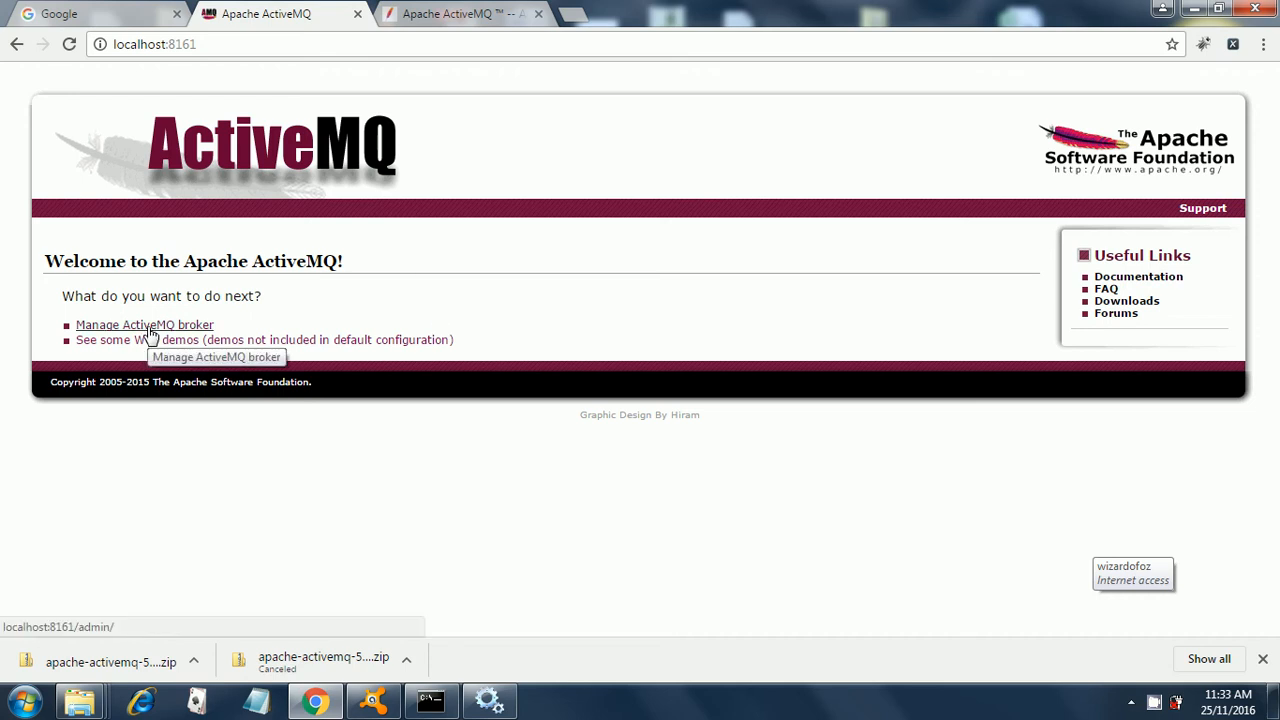
# Step: Open the broker admin console at localhost:8161/admin via 'Manage ActiveMQ broker'
pyautogui.click(144, 324)
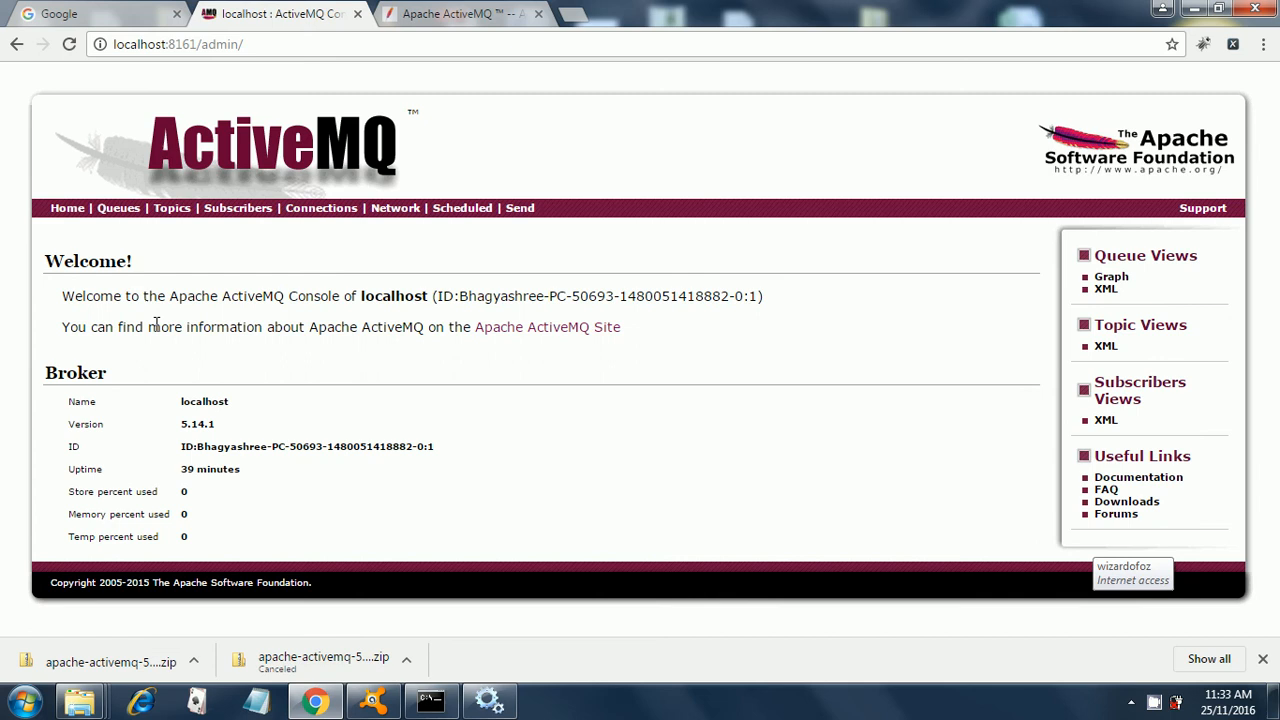
pyautogui.moveTo(864, 400)
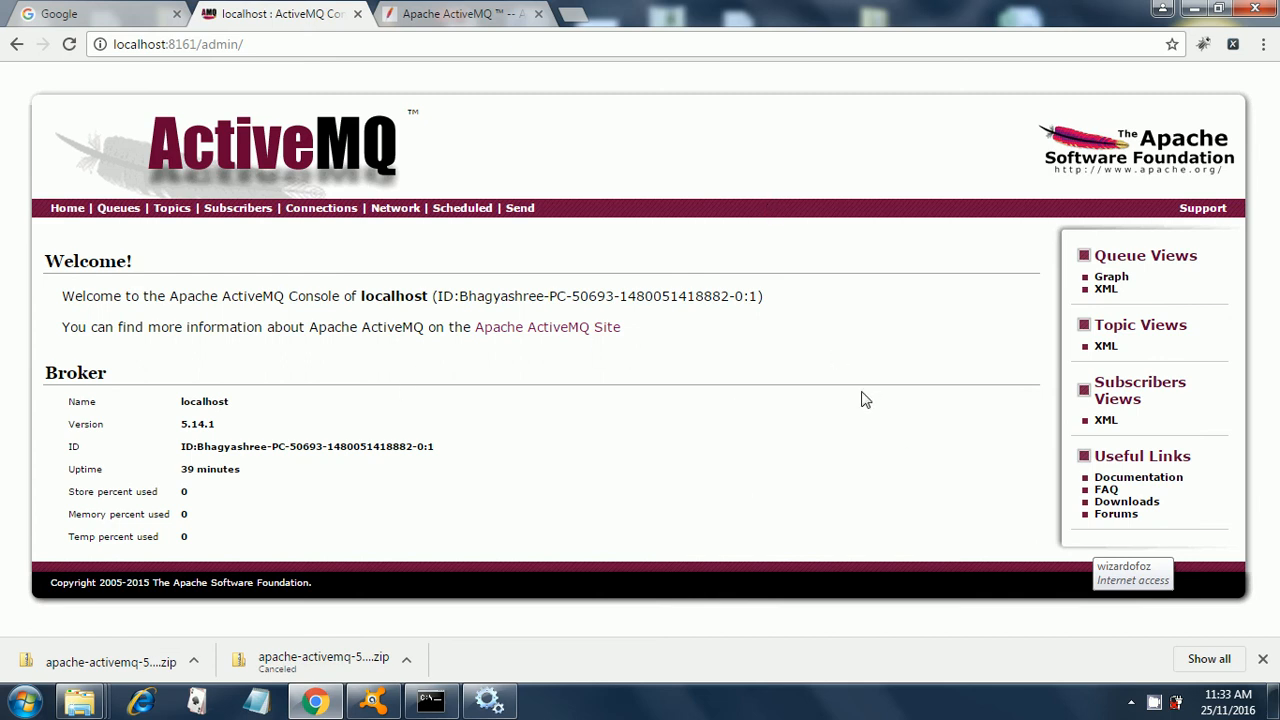
pyautogui.moveTo(668, 396)
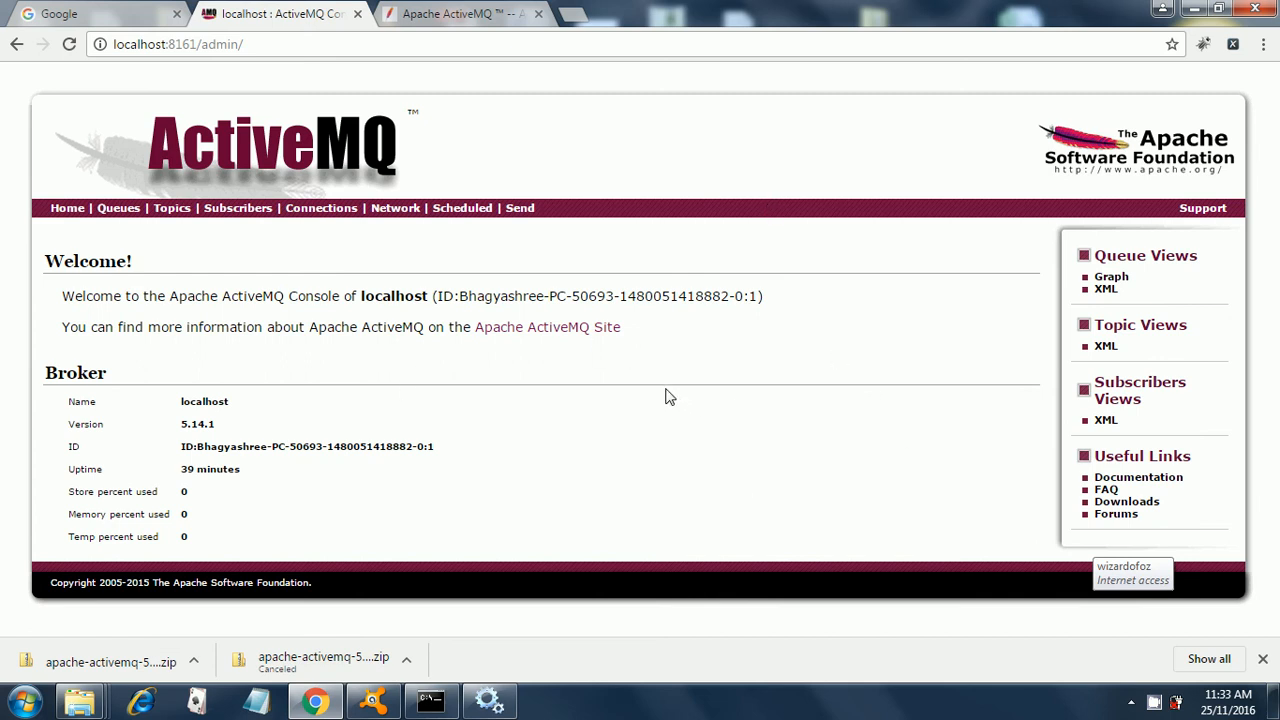
pyautogui.moveTo(656, 410)
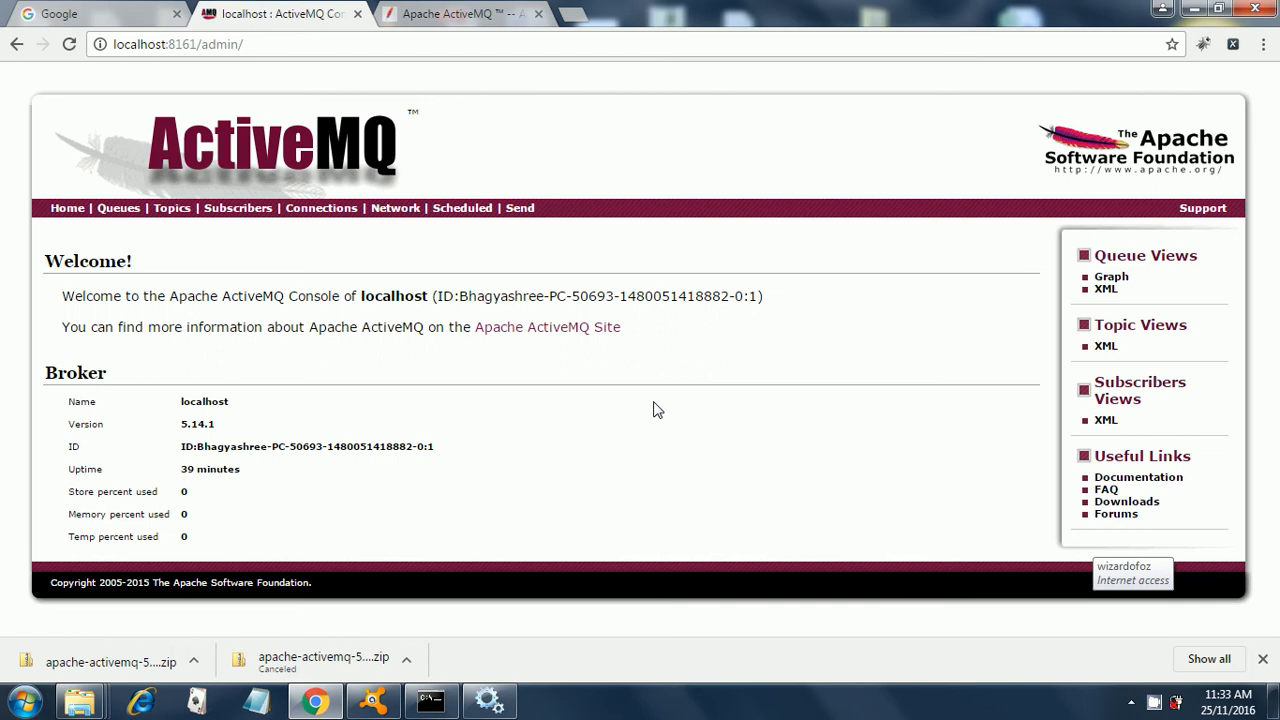
pyautogui.moveTo(812, 430)
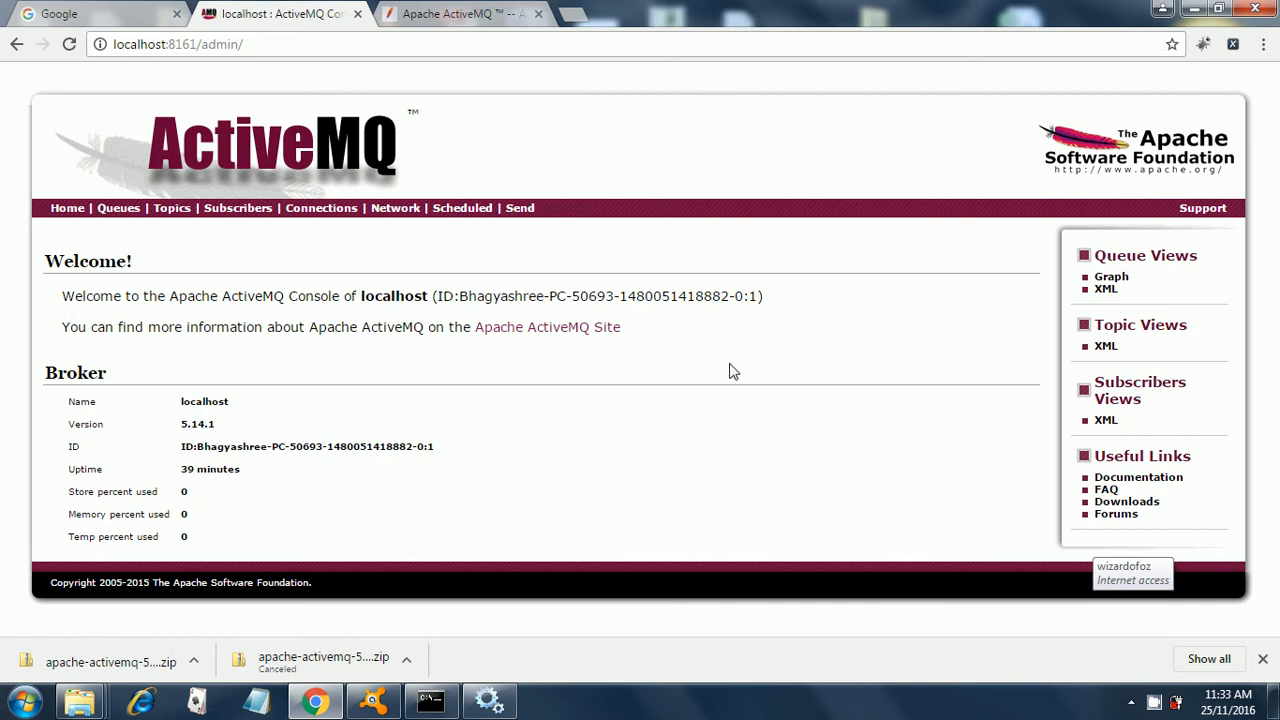
pyautogui.moveTo(750, 372)
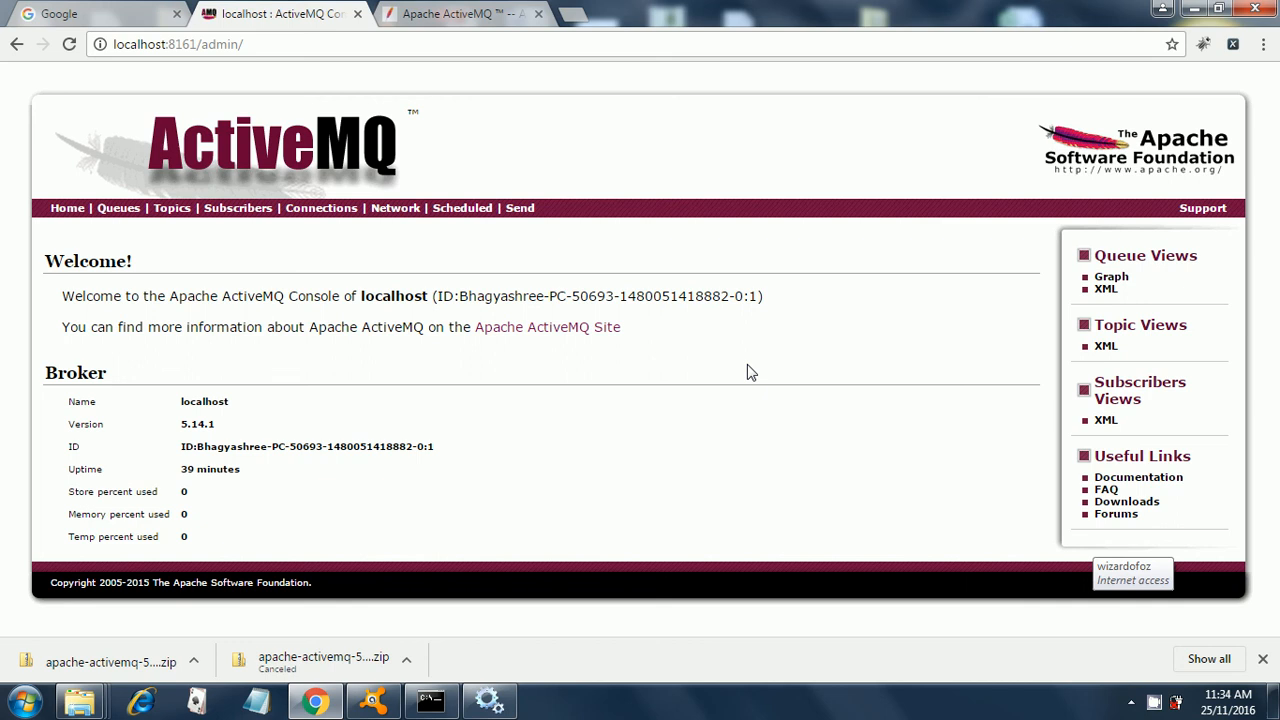
pyautogui.moveTo(776, 384)
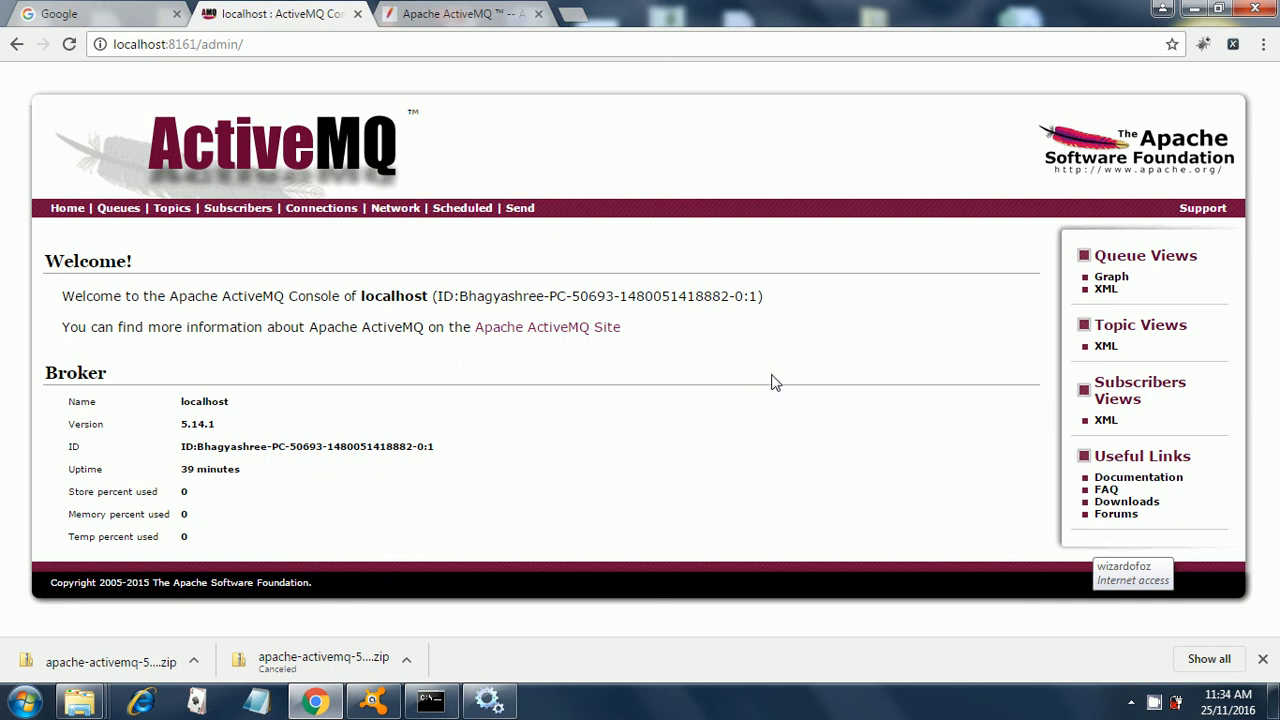
pyautogui.moveTo(796, 390)
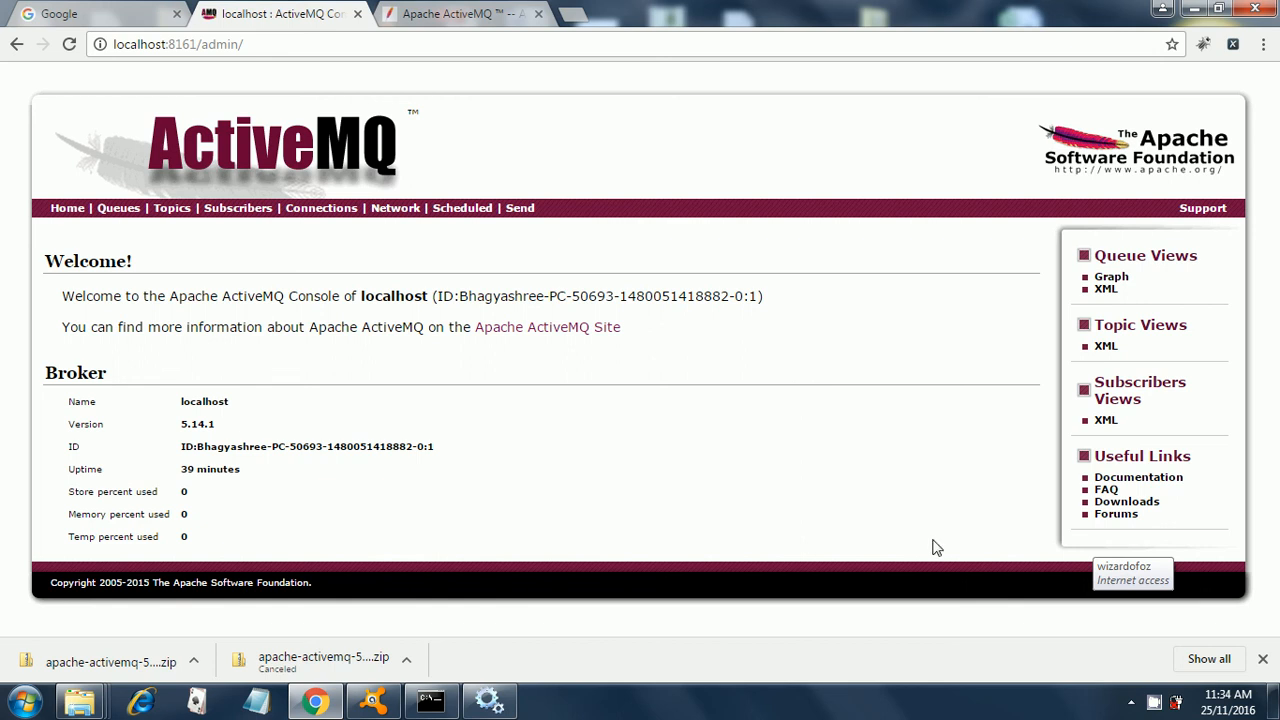
pyautogui.moveTo(858, 390)
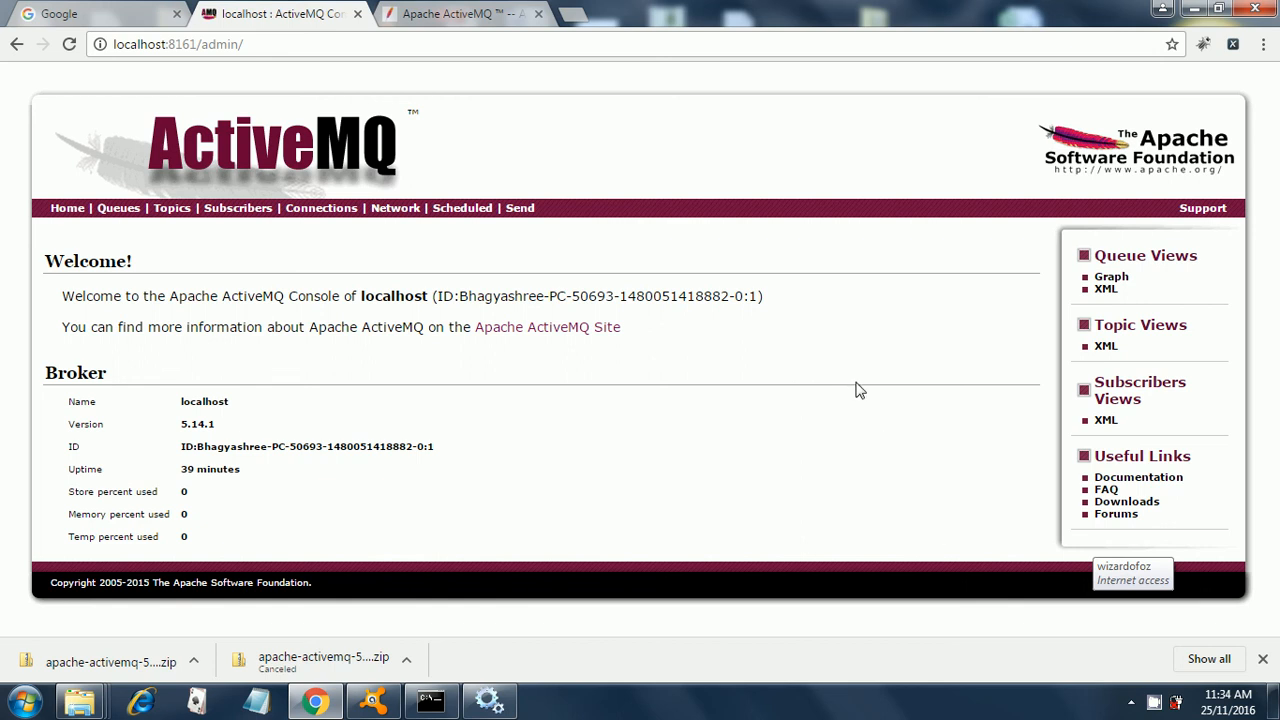
pyautogui.moveTo(784, 438)
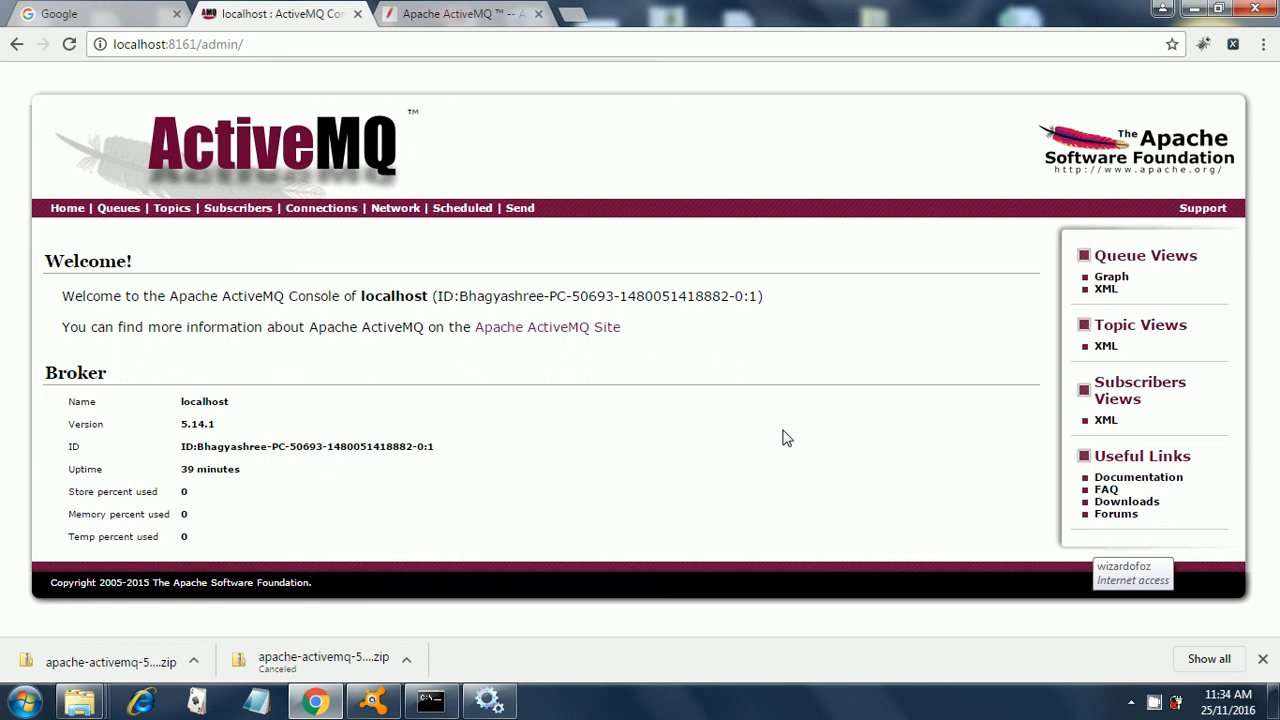
pyautogui.moveTo(772, 448)
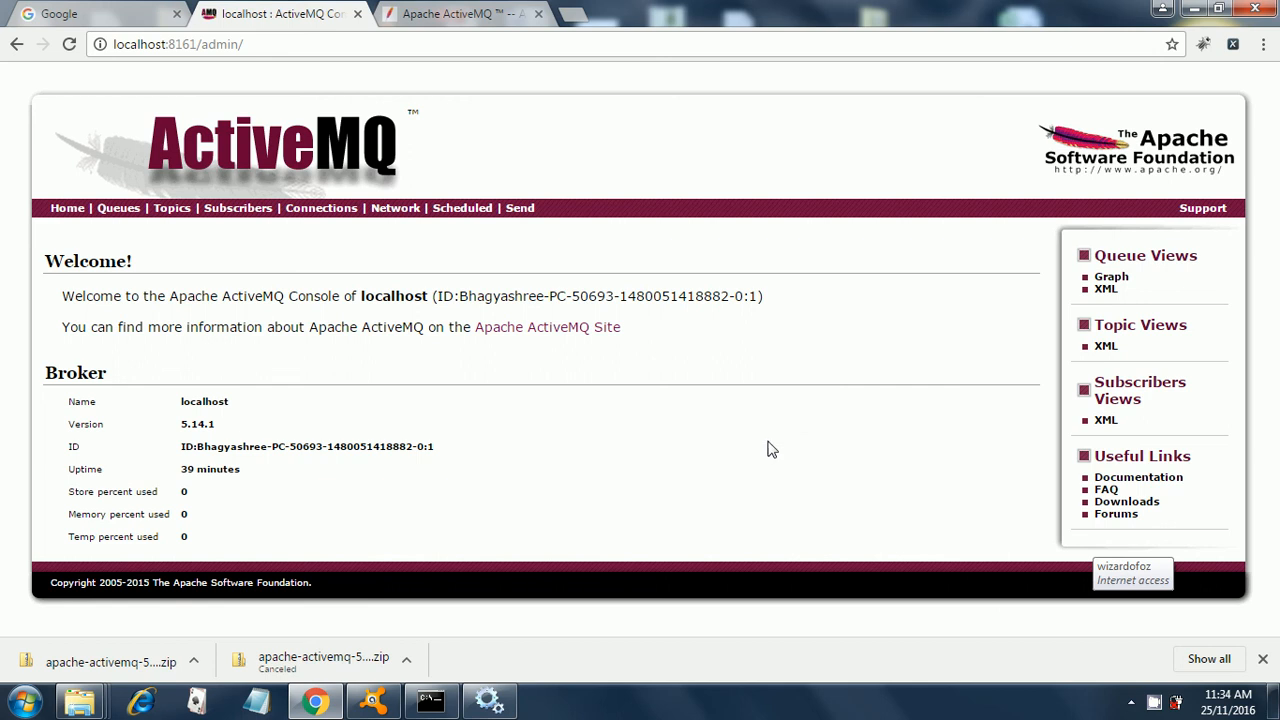